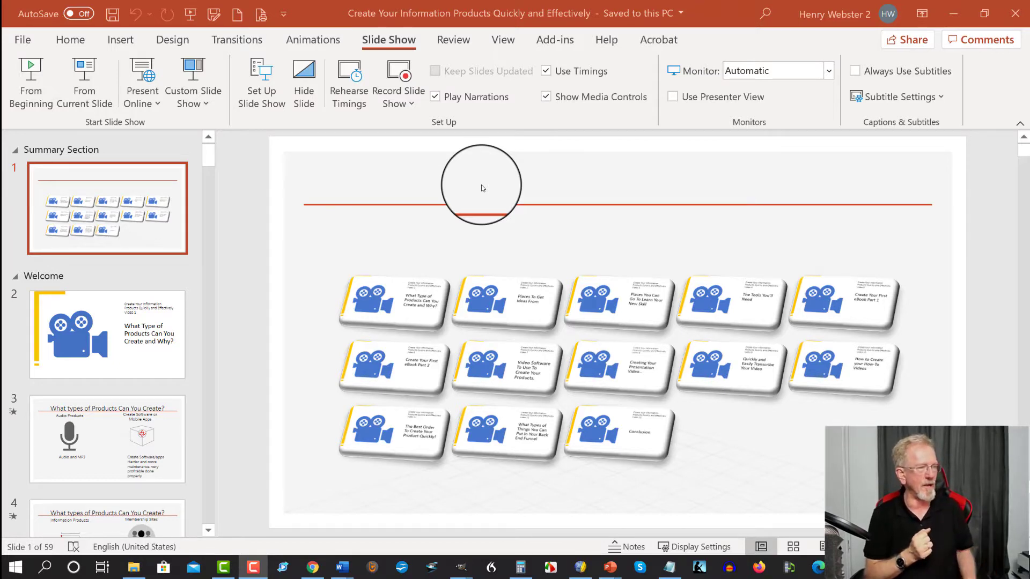
mouse_move(354, 342)
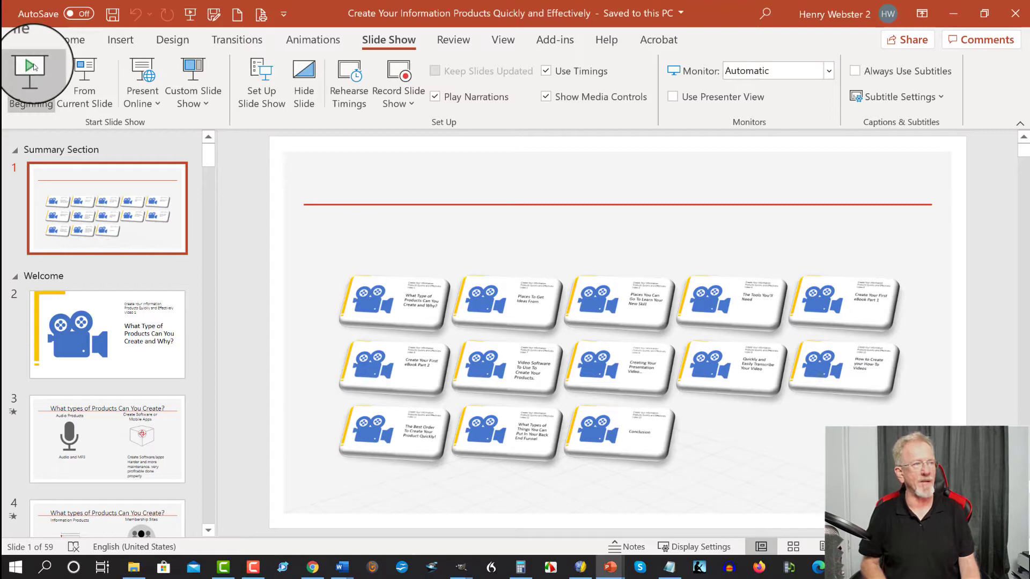
- Preview the deck from the start, then enlarge the title text on slide 2
click(28, 68)
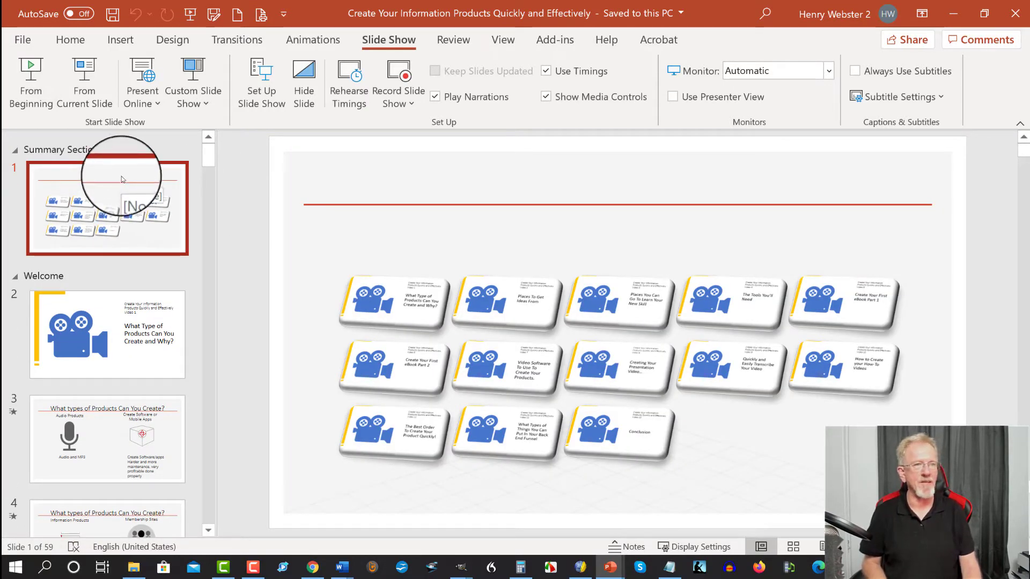
click(108, 334)
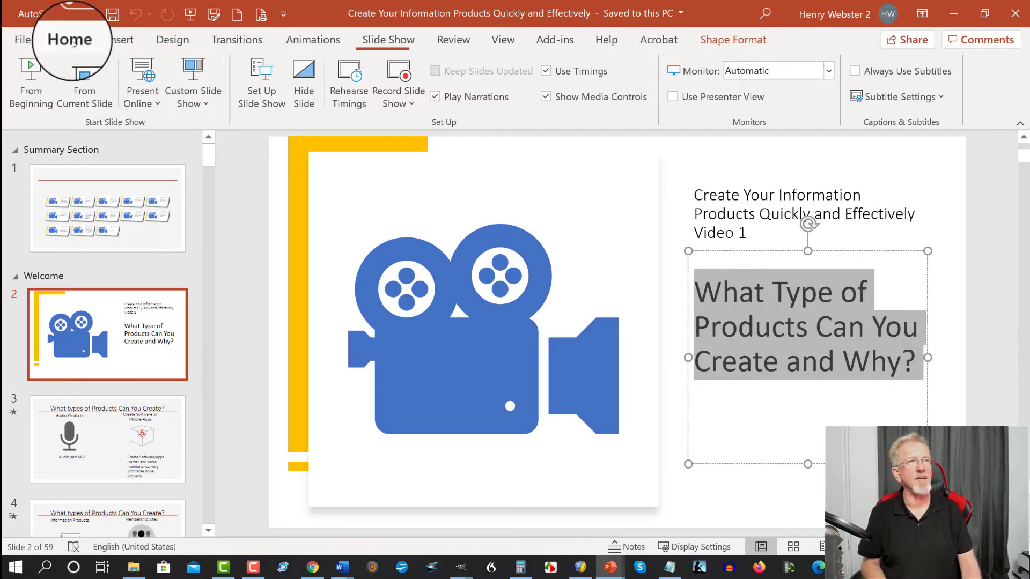
click(69, 40)
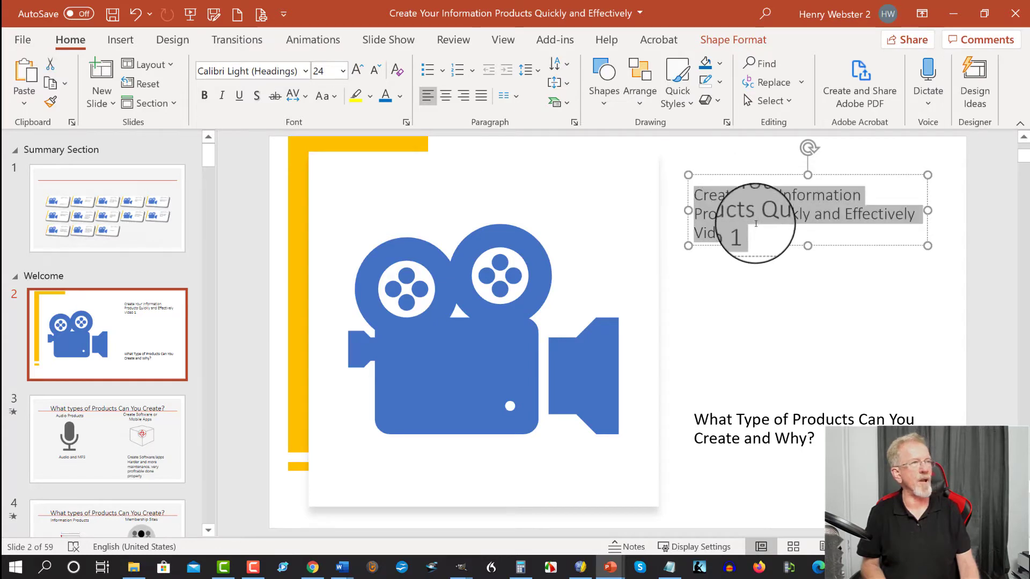
click(346, 71)
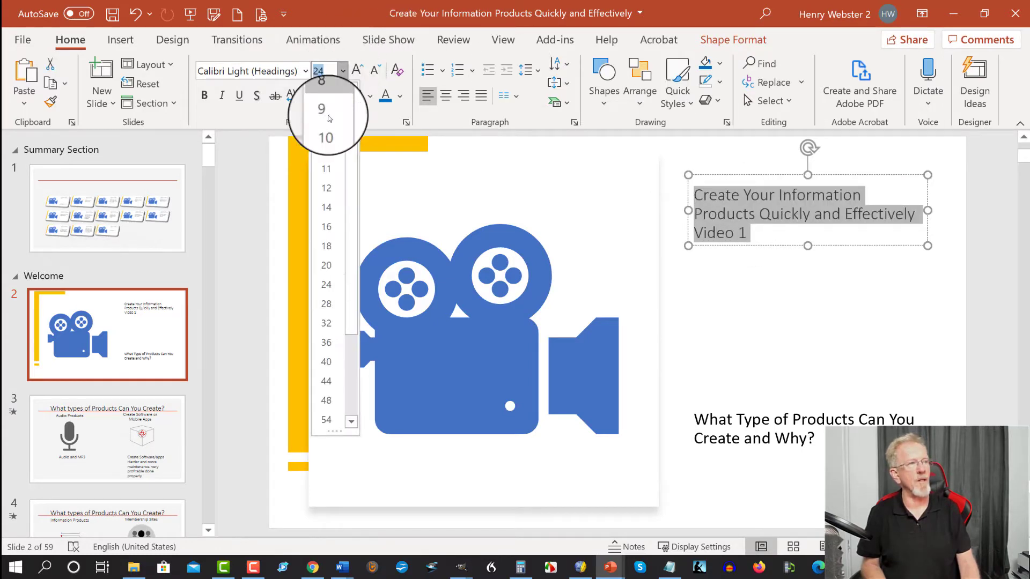
click(325, 323)
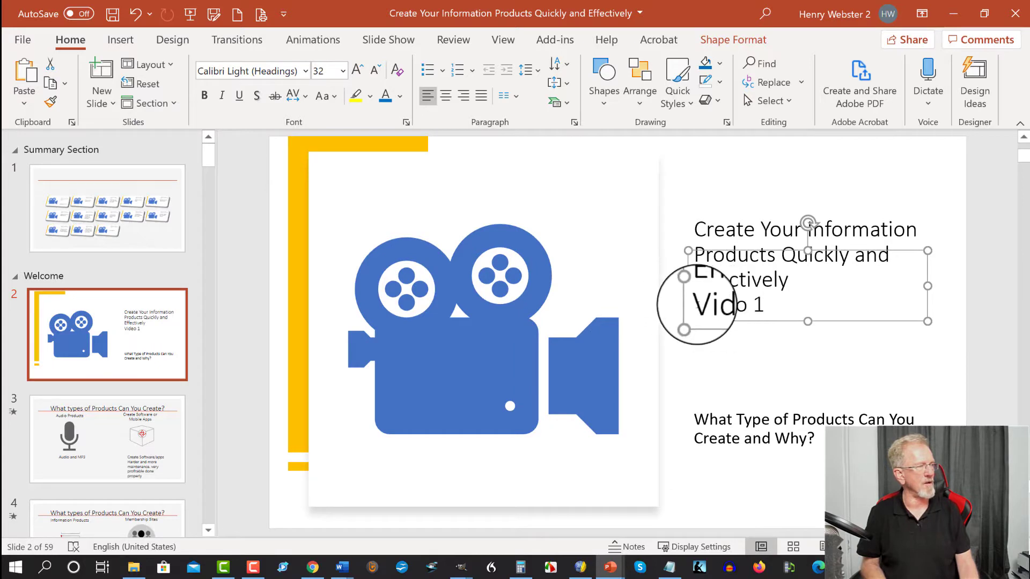
- Replace "Video 1" with "Chapter 1" and set it to font size 40
double_click(728, 305)
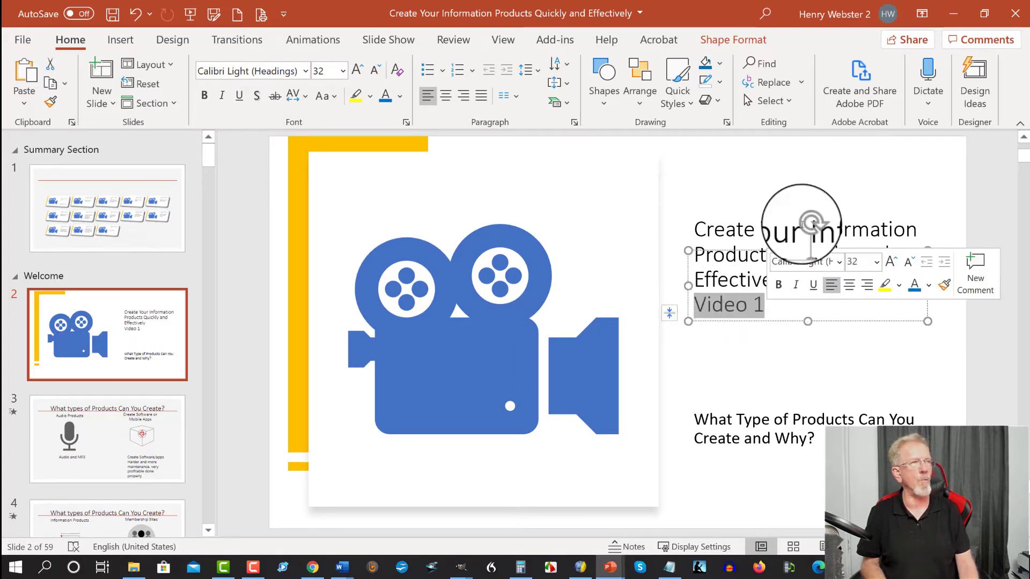
click(345, 71)
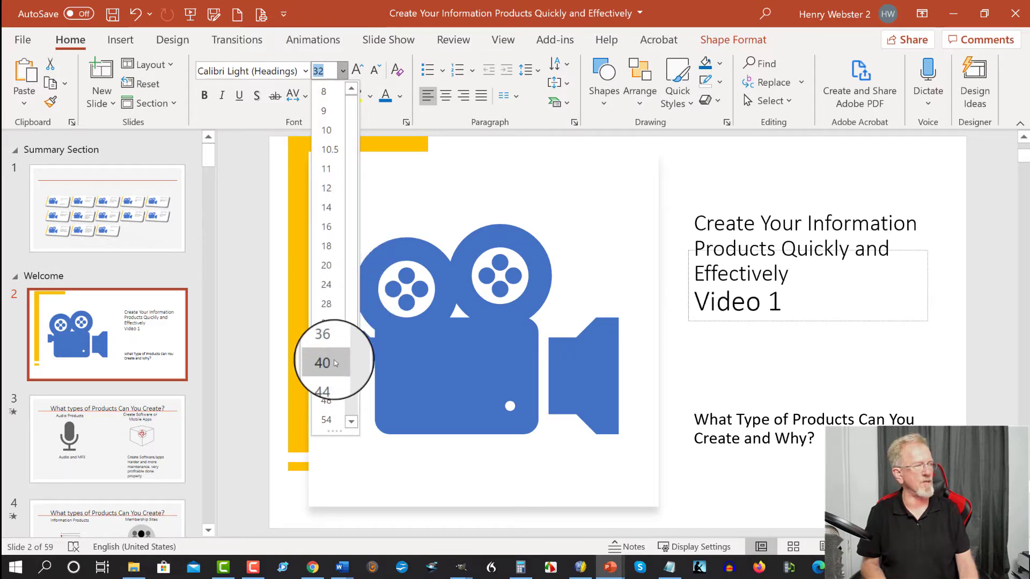
click(322, 363)
text(Chapter)
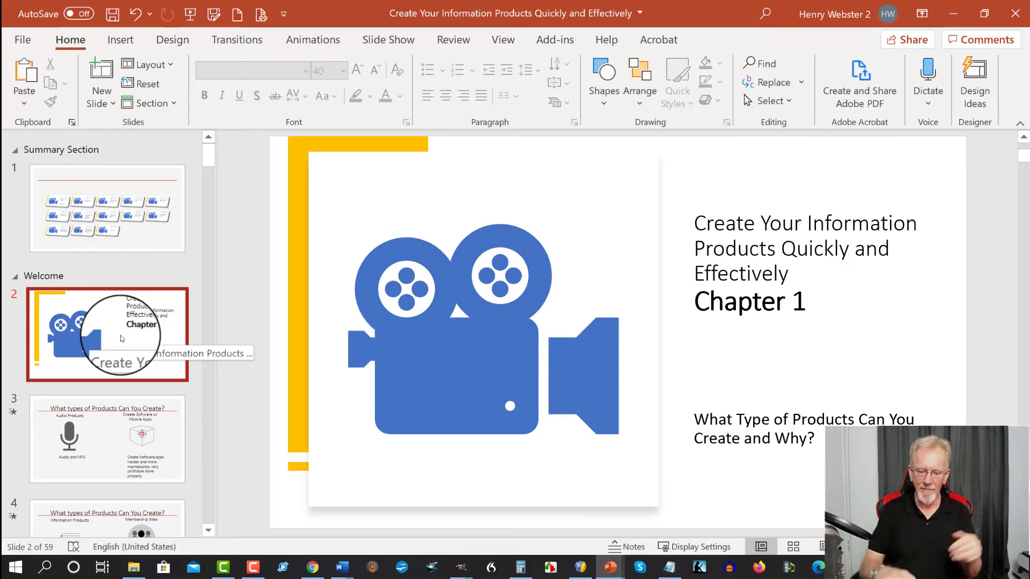
- Add a new slide with a blank layout and place it first in the deck, ahead of the summary slide
click(107, 208)
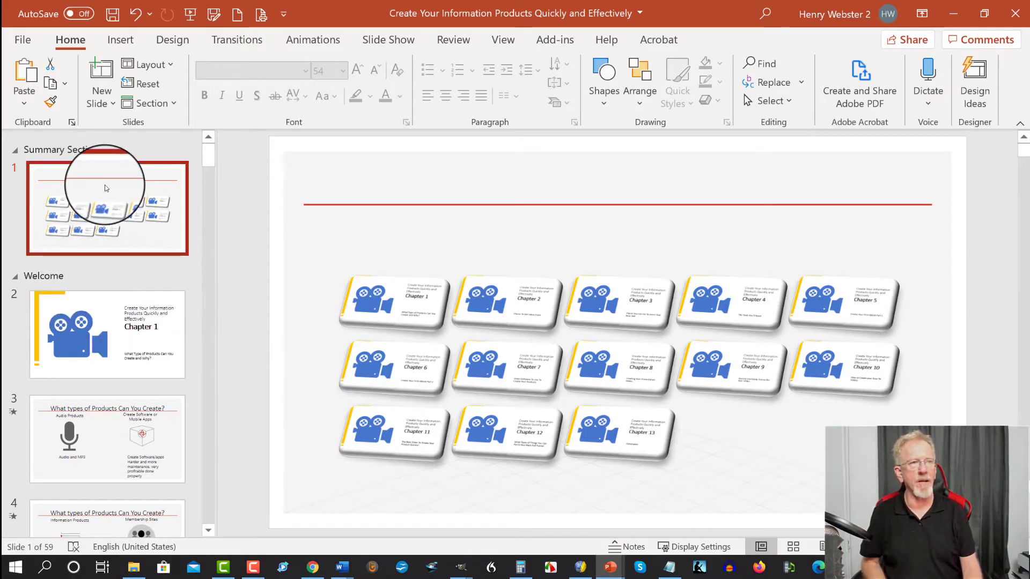
right_click(106, 189)
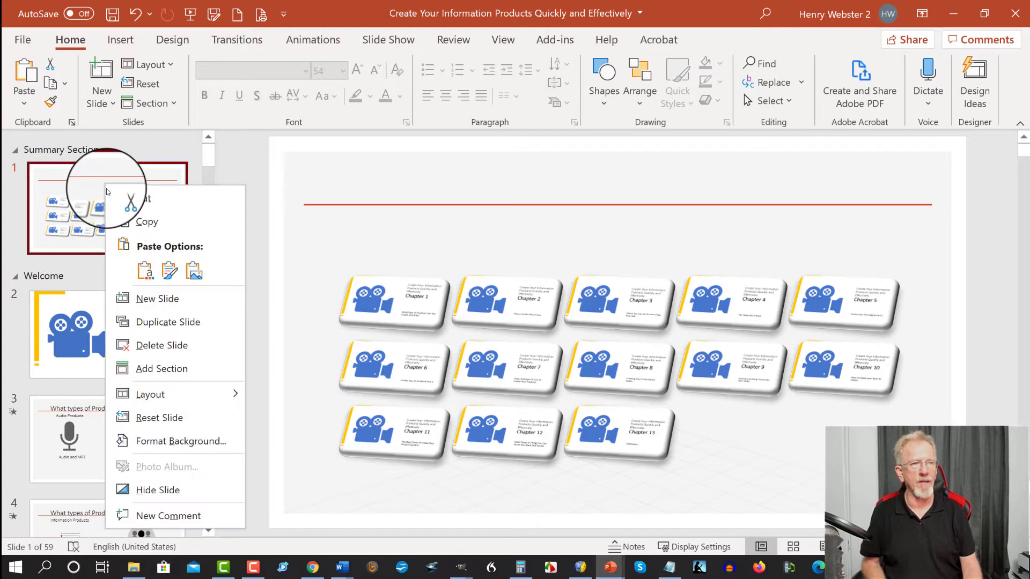
mouse_move(163, 365)
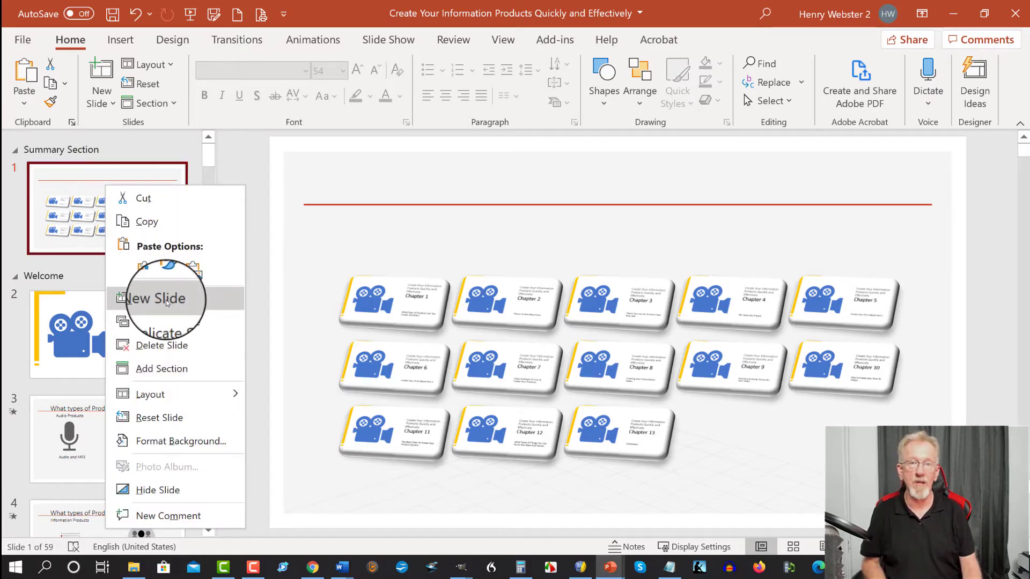
click(157, 298)
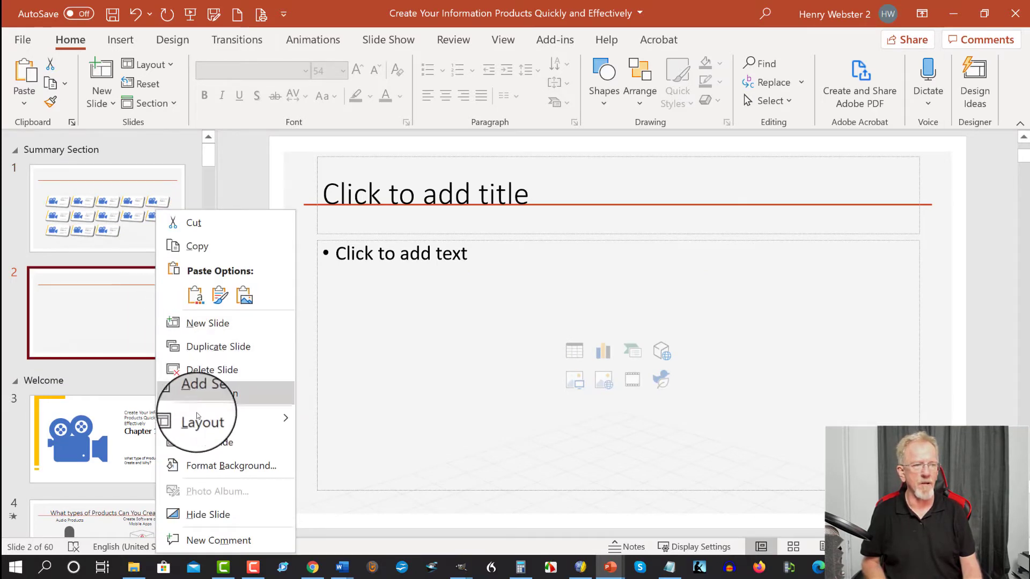
click(199, 420)
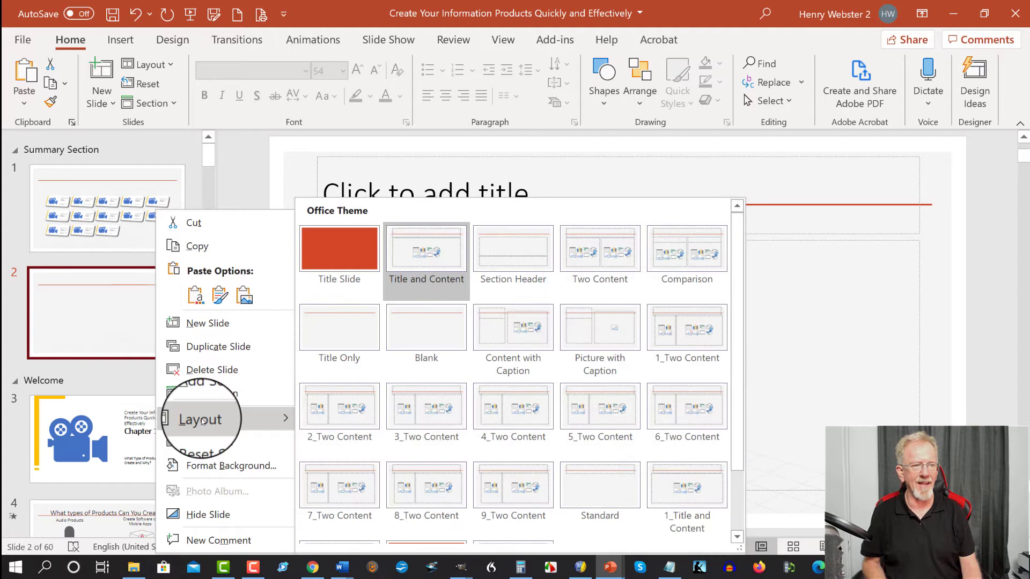
click(426, 249)
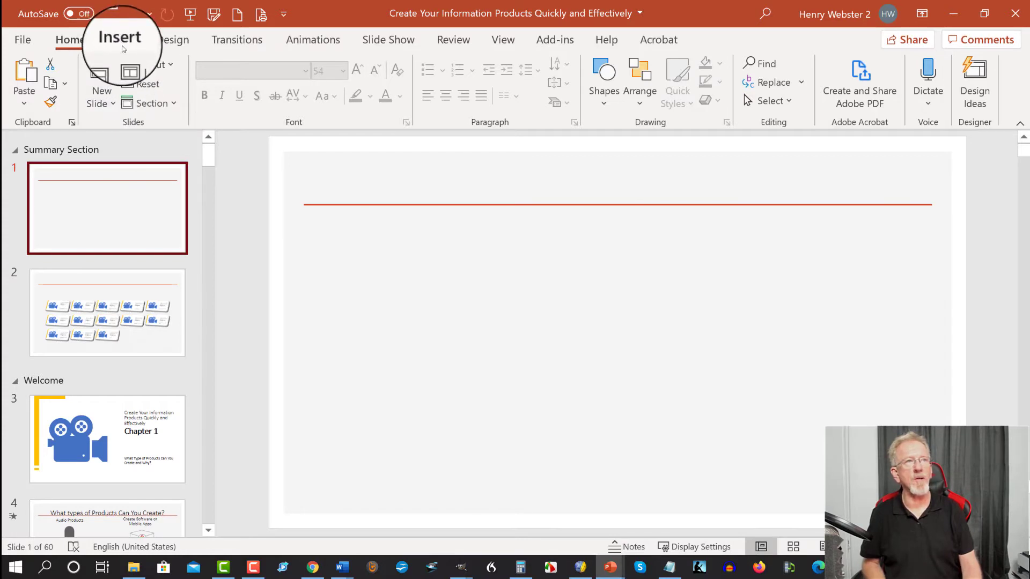
- Fill the new first slide with the Product Creation Formula book cover picture from this device
click(120, 40)
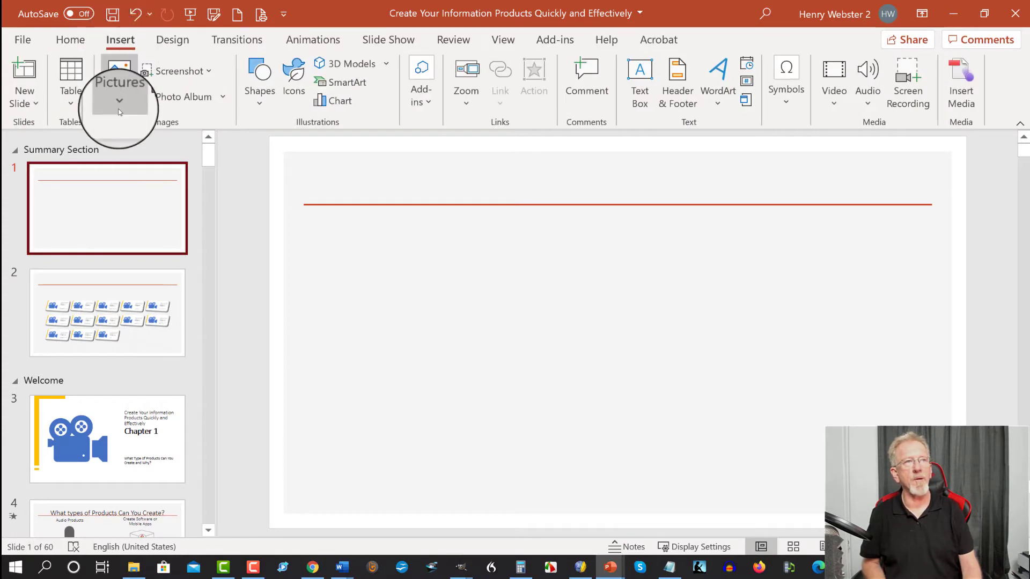
click(119, 102)
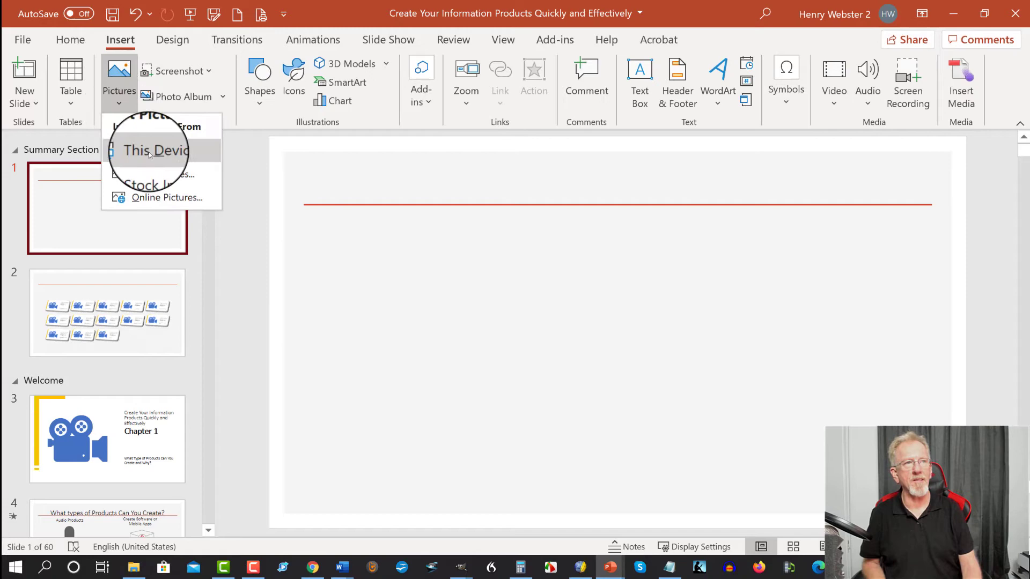
click(152, 150)
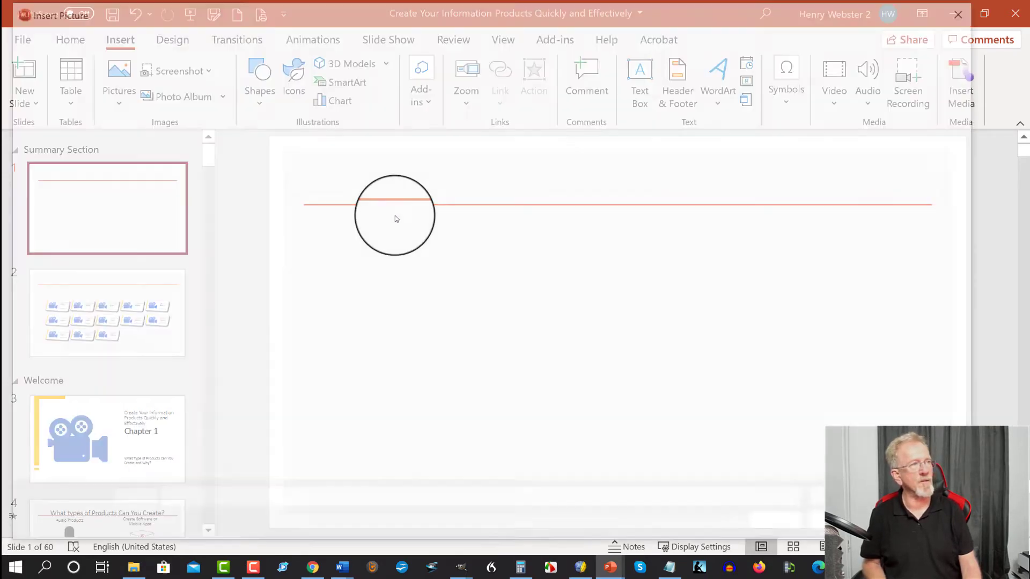
click(118, 70)
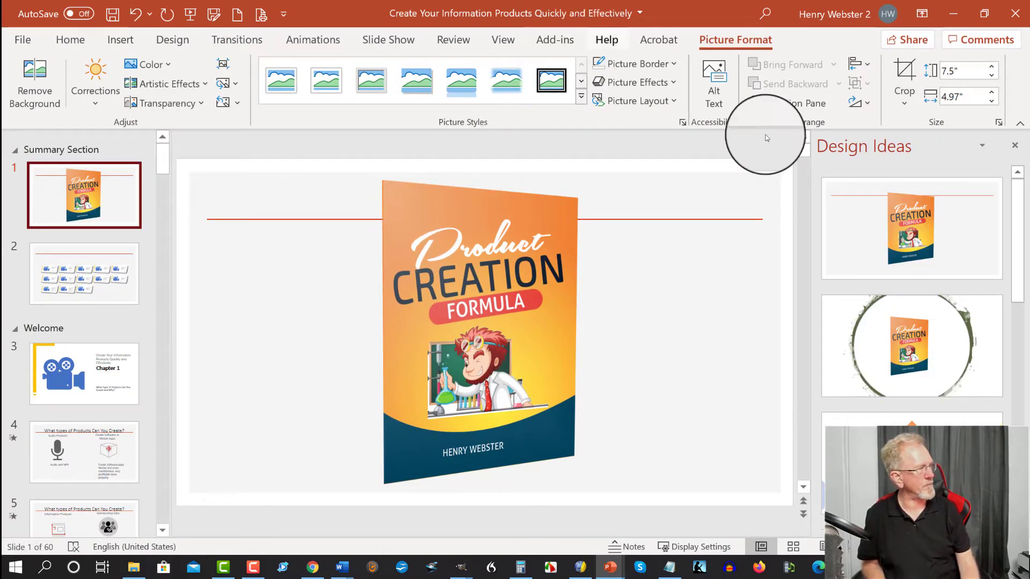
click(1015, 146)
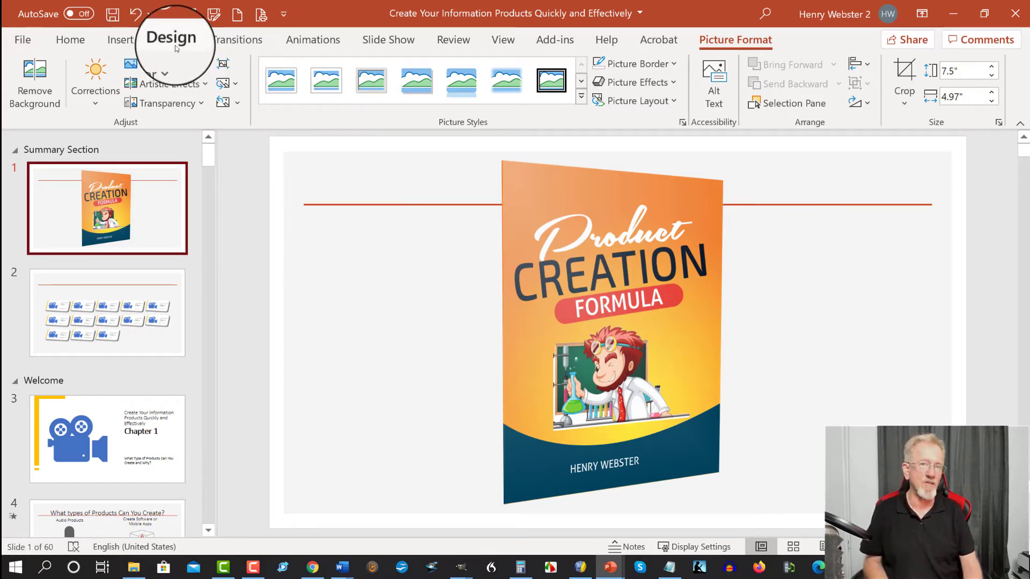
- Resize all slides to Letter Paper 8.5x11 in portrait, scaling content down with Ensure Fit
click(172, 40)
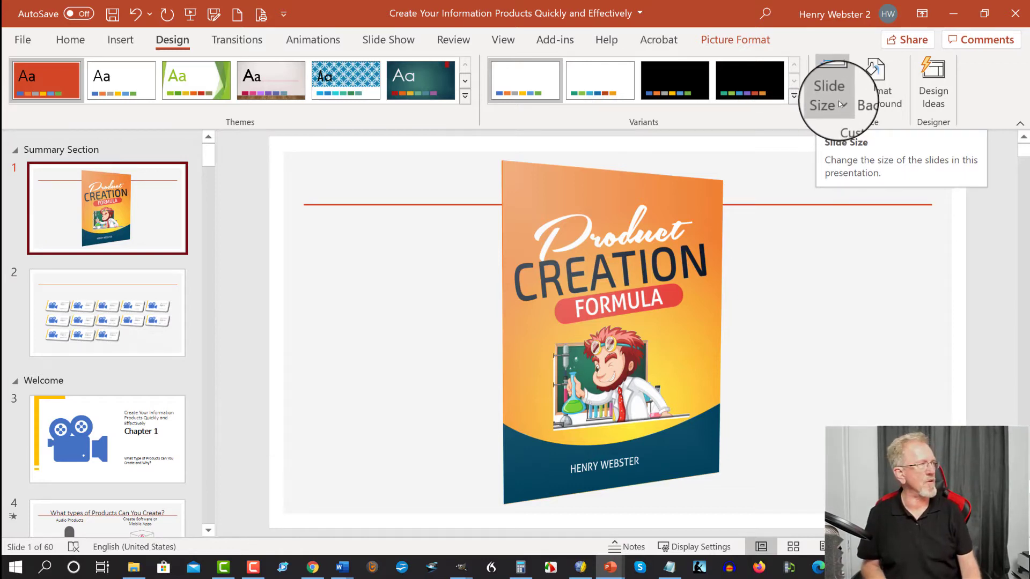
click(831, 86)
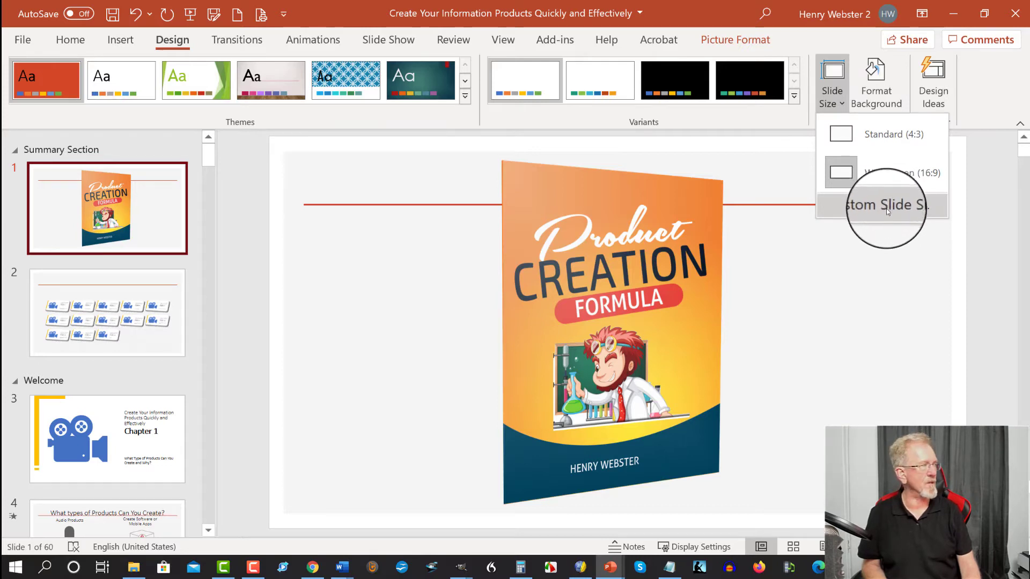
click(884, 205)
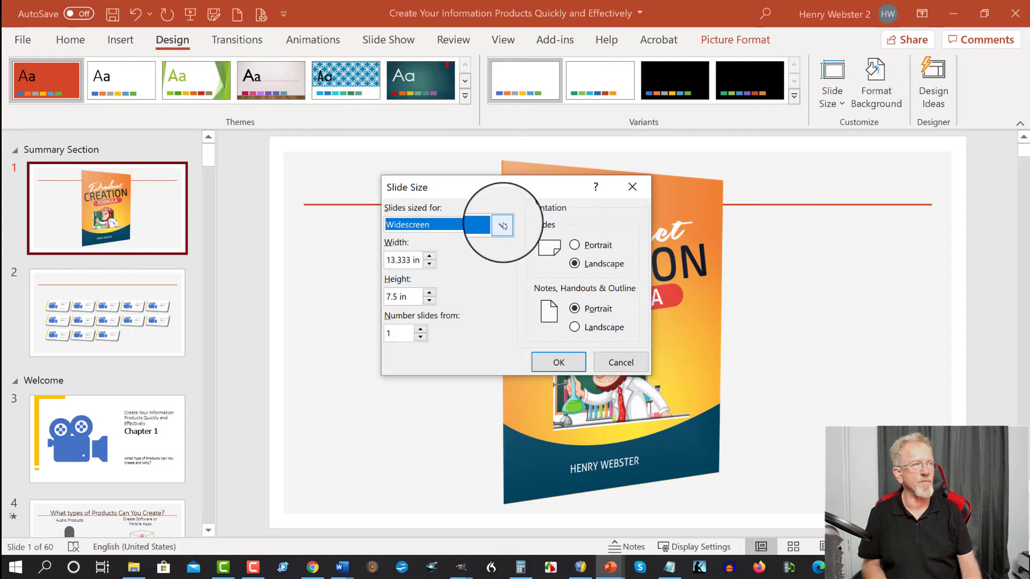
mouse_move(503, 227)
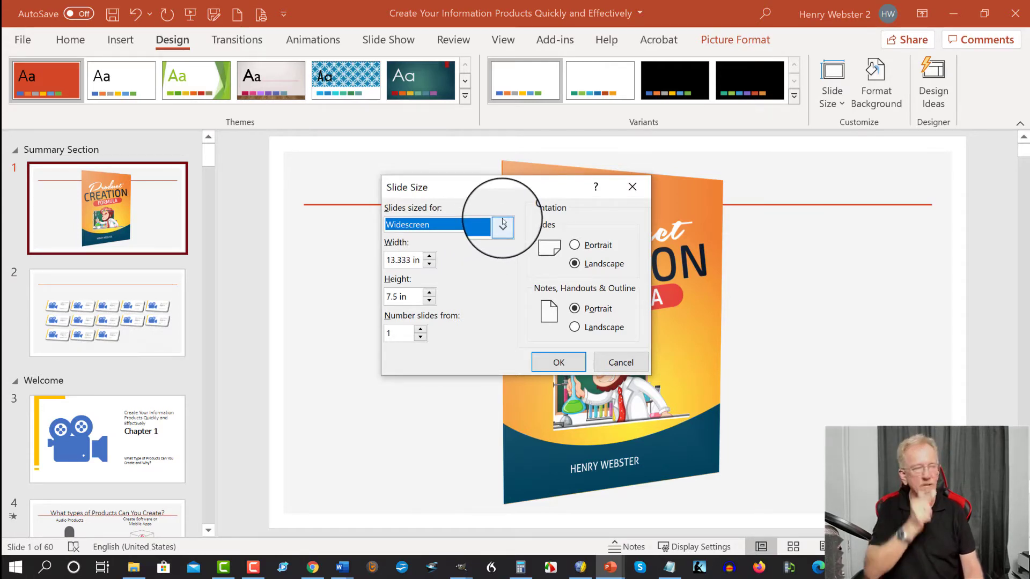
click(502, 225)
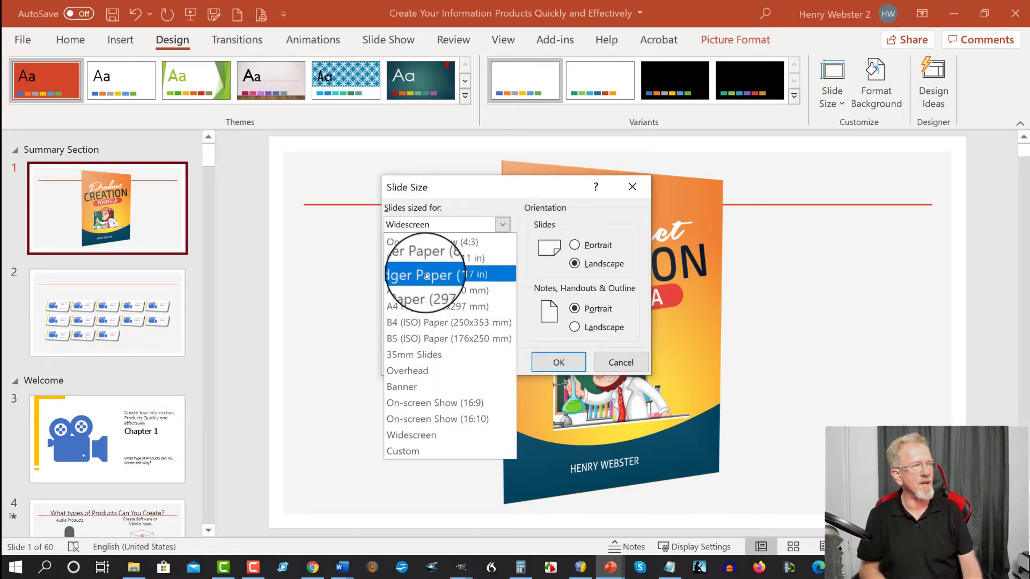
mouse_move(437, 257)
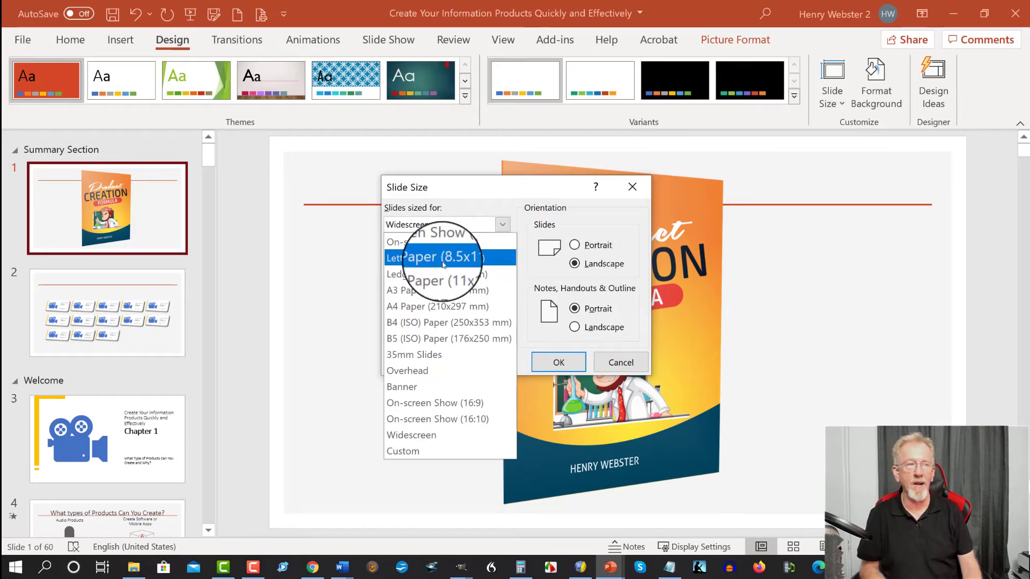
click(421, 257)
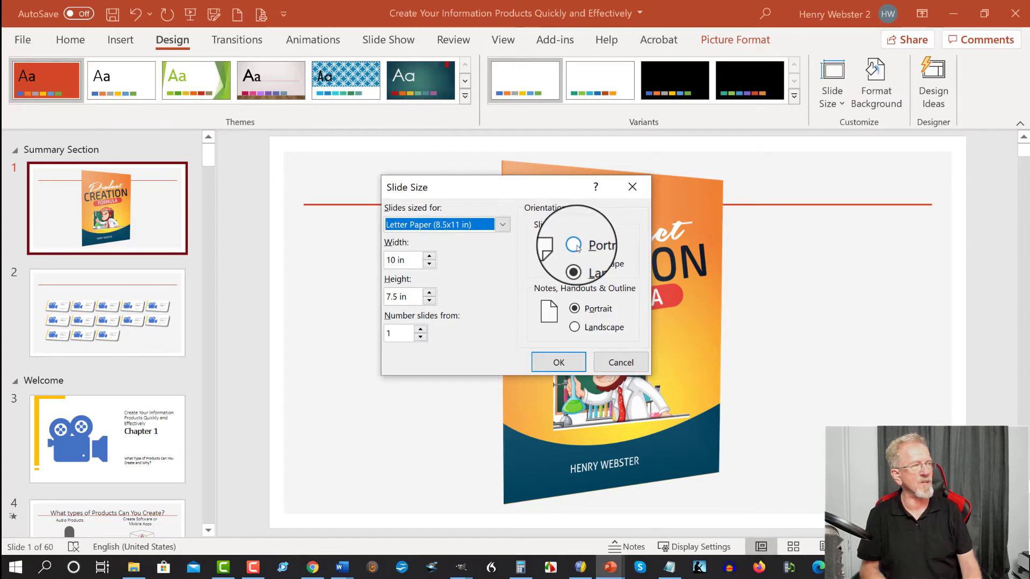
click(573, 245)
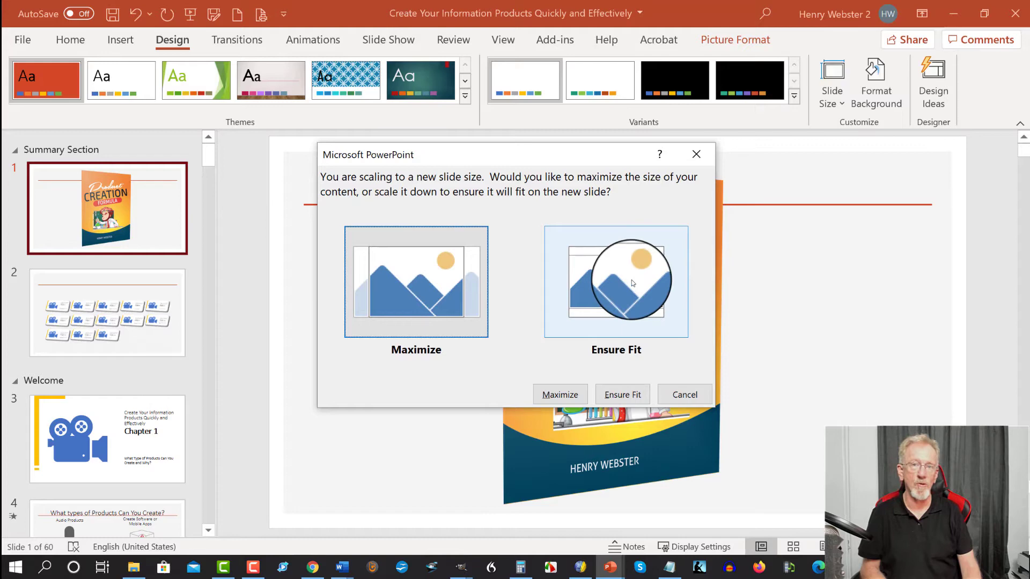
click(622, 395)
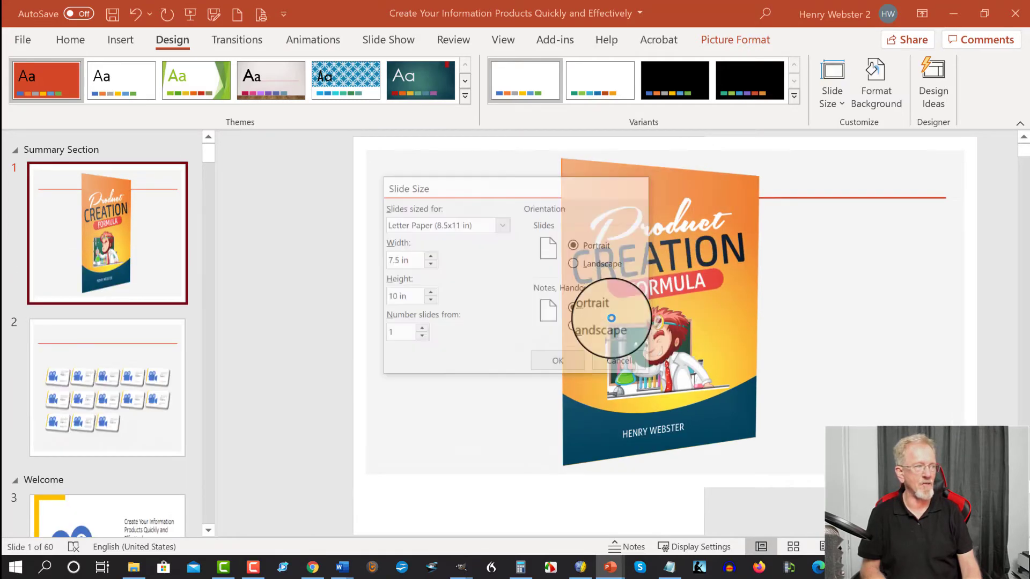
- Zoom into the portrait slide and move down the thumbnails to the Chapter 1 slide
click(558, 360)
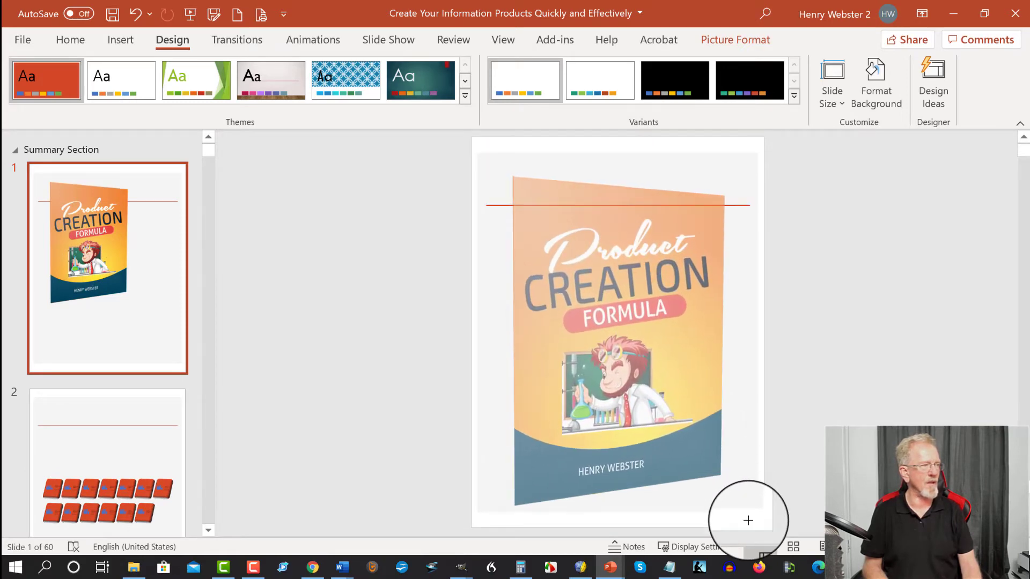
click(618, 329)
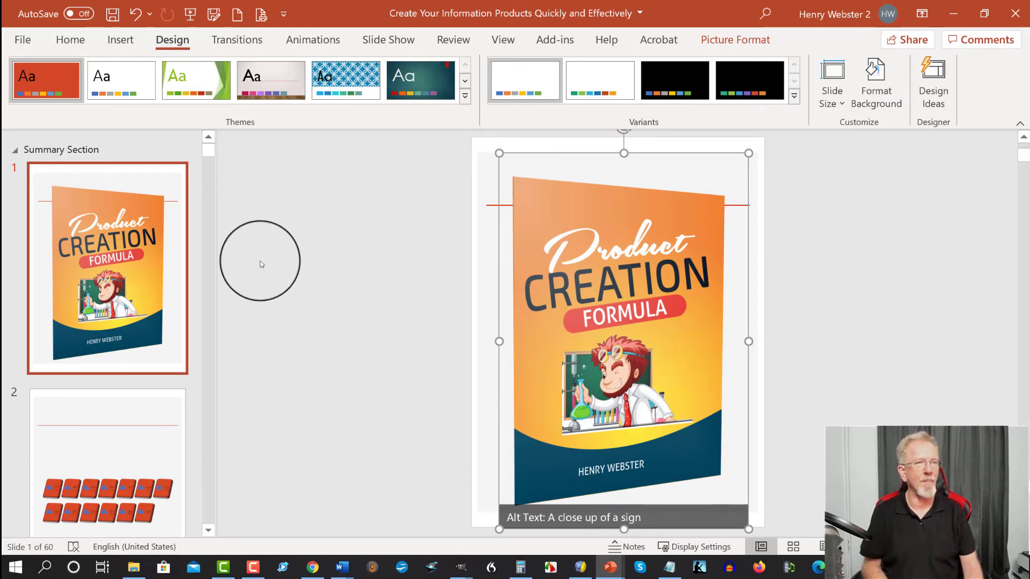
mouse_move(214, 296)
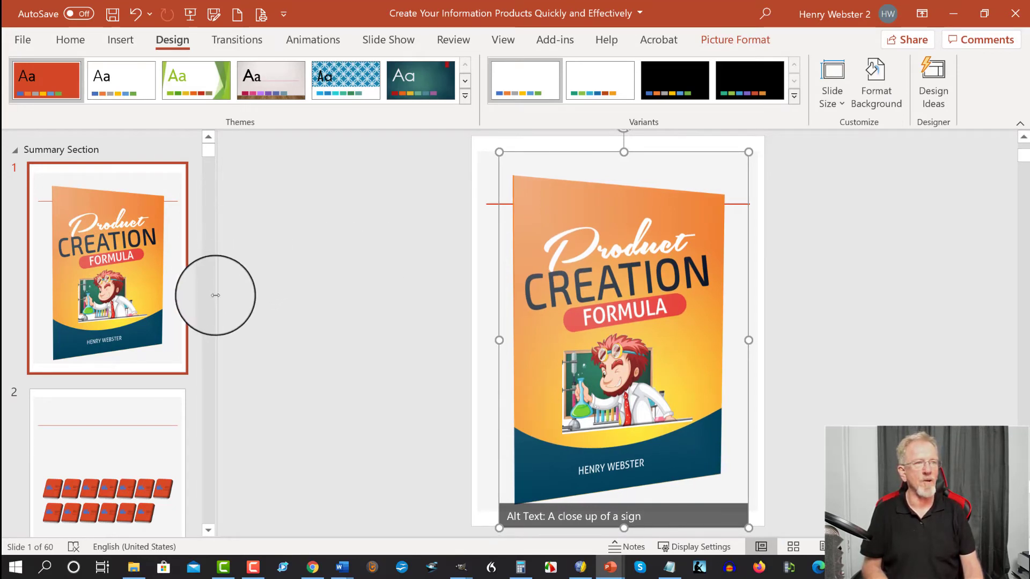
scroll(down, 3)
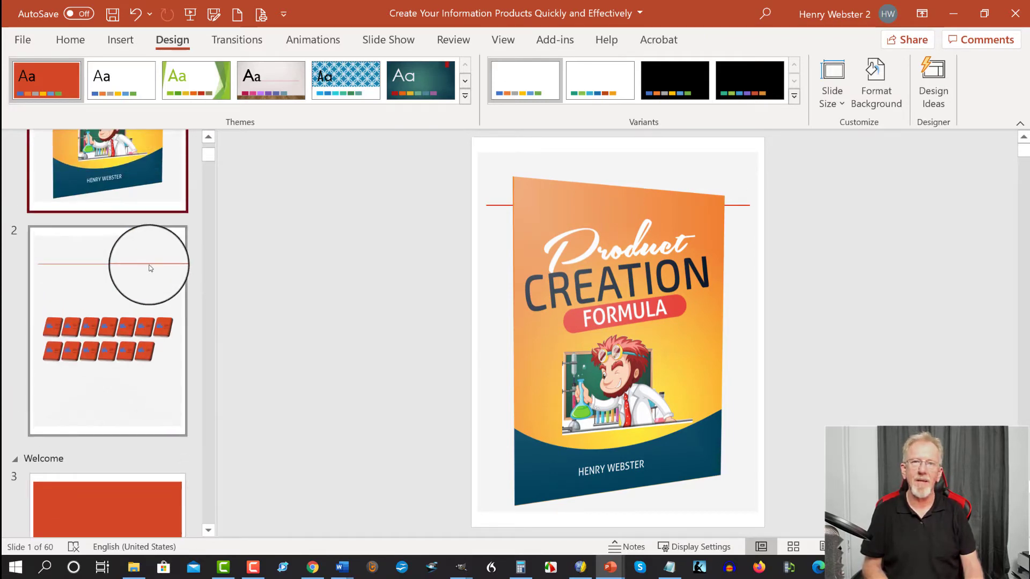
scroll(down, 3)
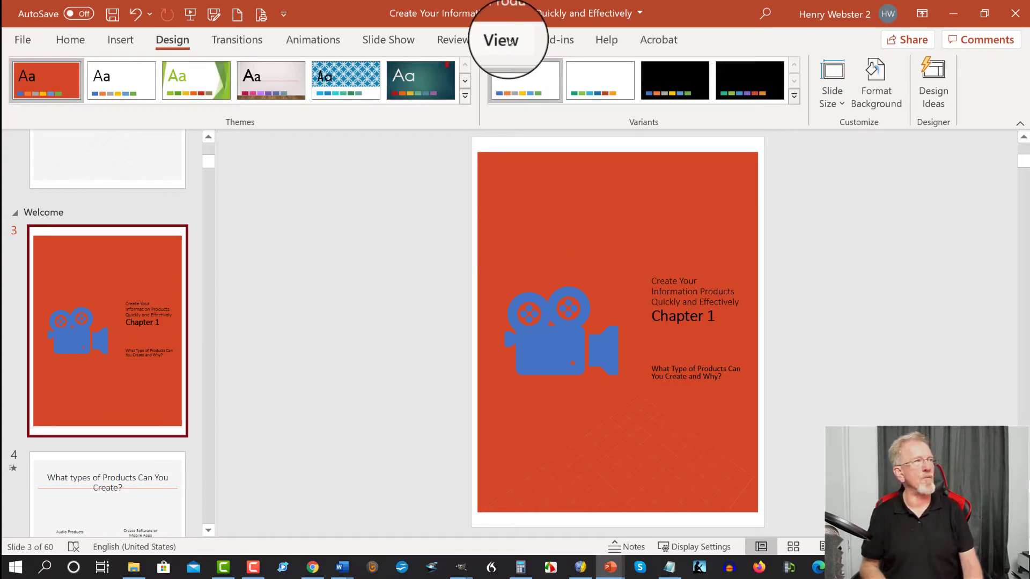
click(500, 39)
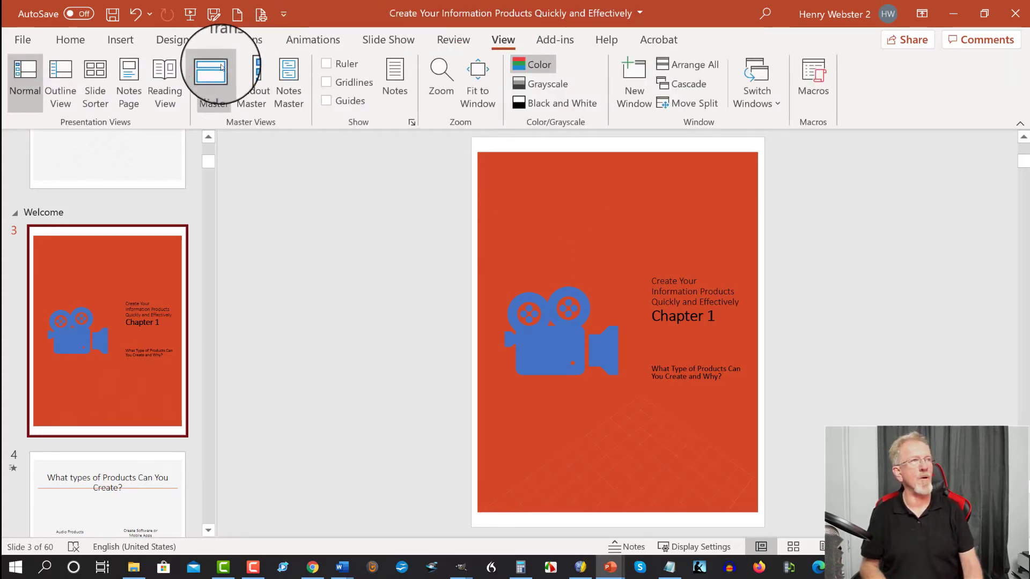
mouse_move(212, 79)
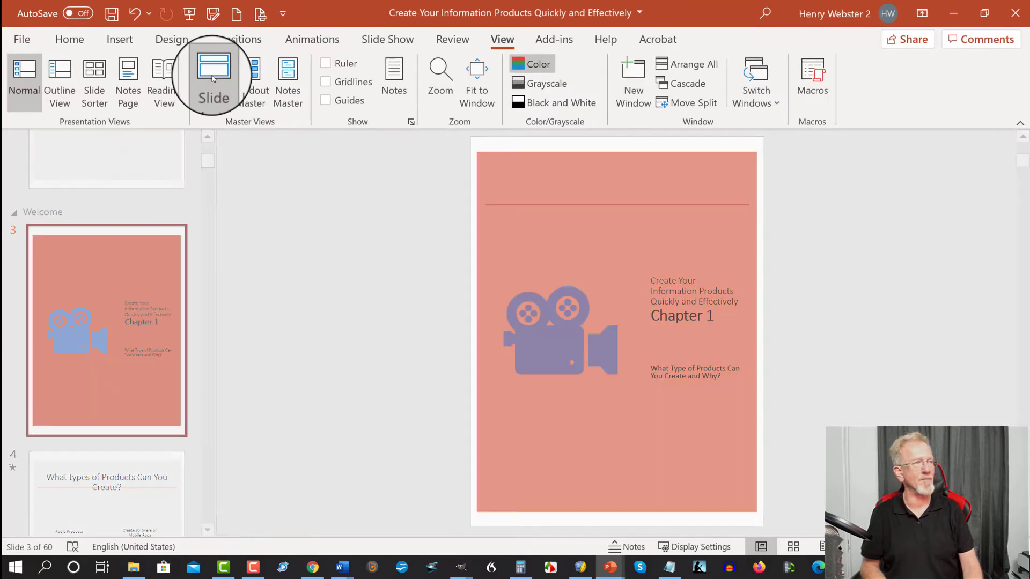
click(214, 75)
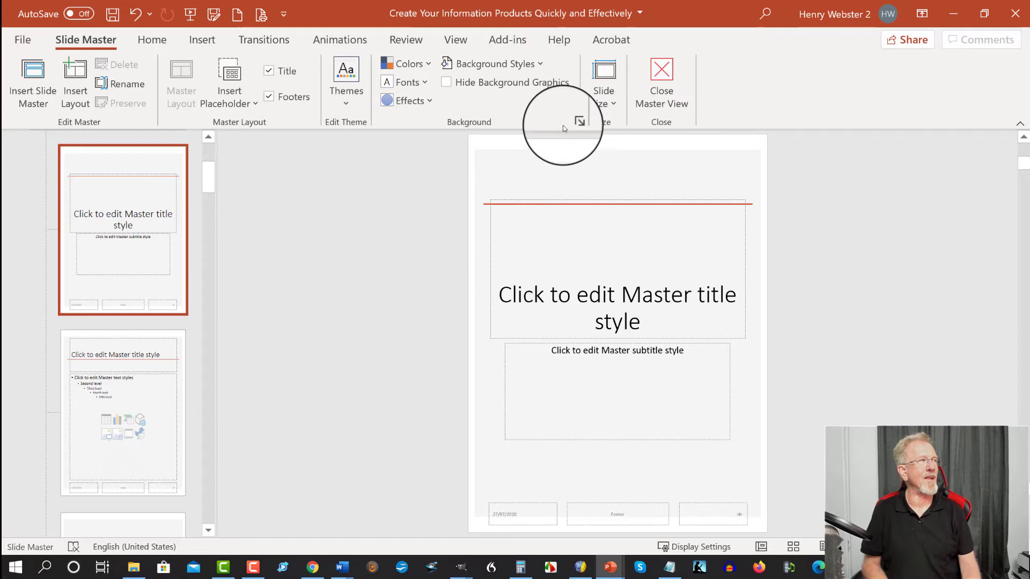
mouse_move(660, 70)
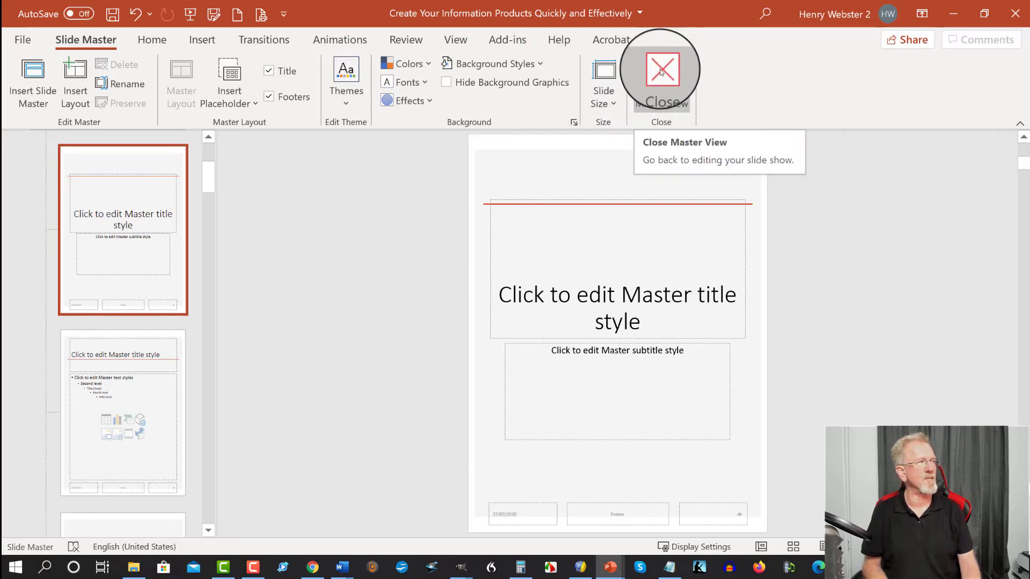
click(661, 73)
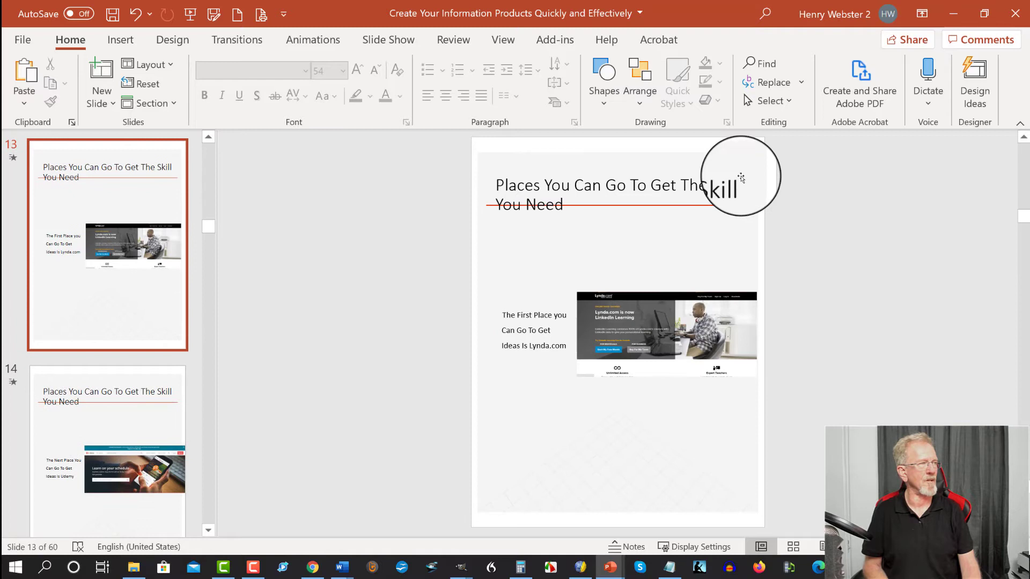
- Nudge the slide 14 title box into place, then return to the cover slide and go to File
click(618, 195)
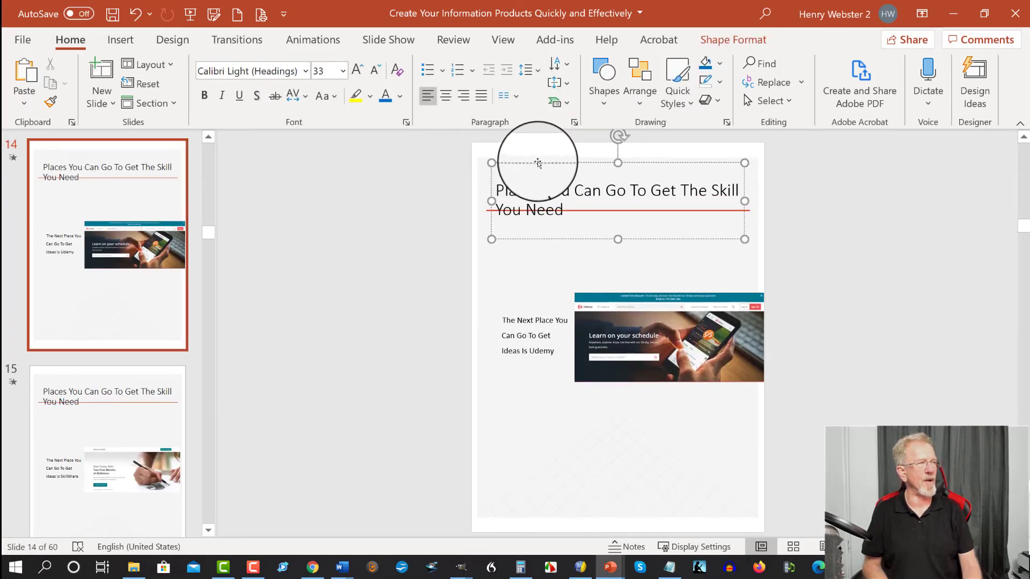
drag(537, 163, 324, 233)
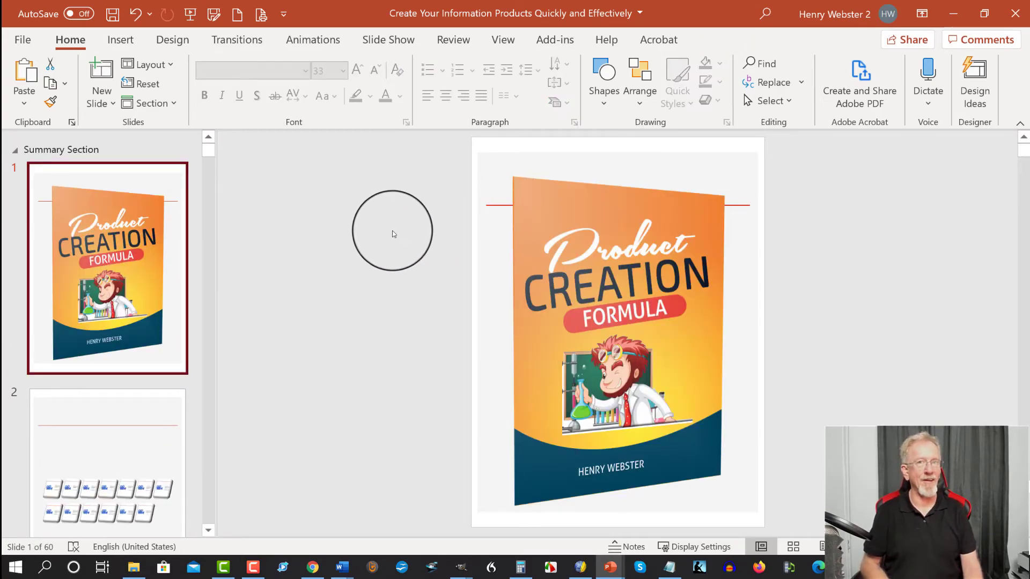
mouse_move(399, 230)
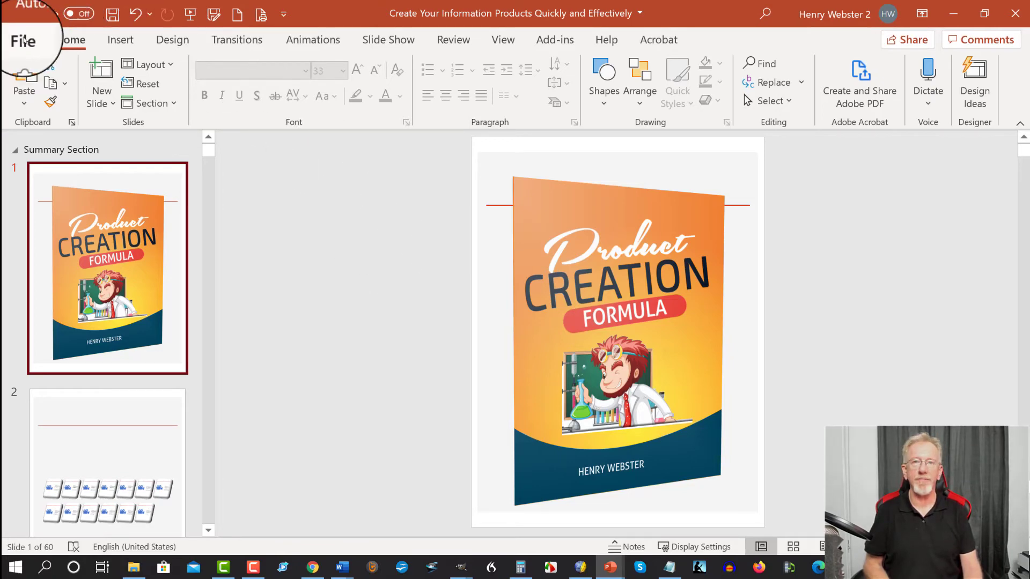
click(23, 39)
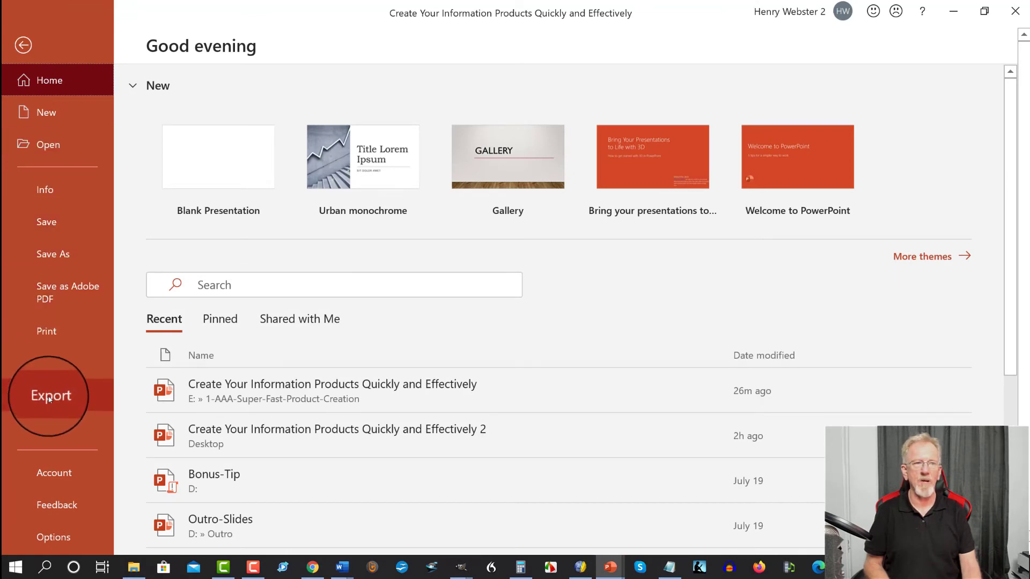
- Choose Export > Create PDF/XPS Document to start publishing the deck as a PDF
click(49, 396)
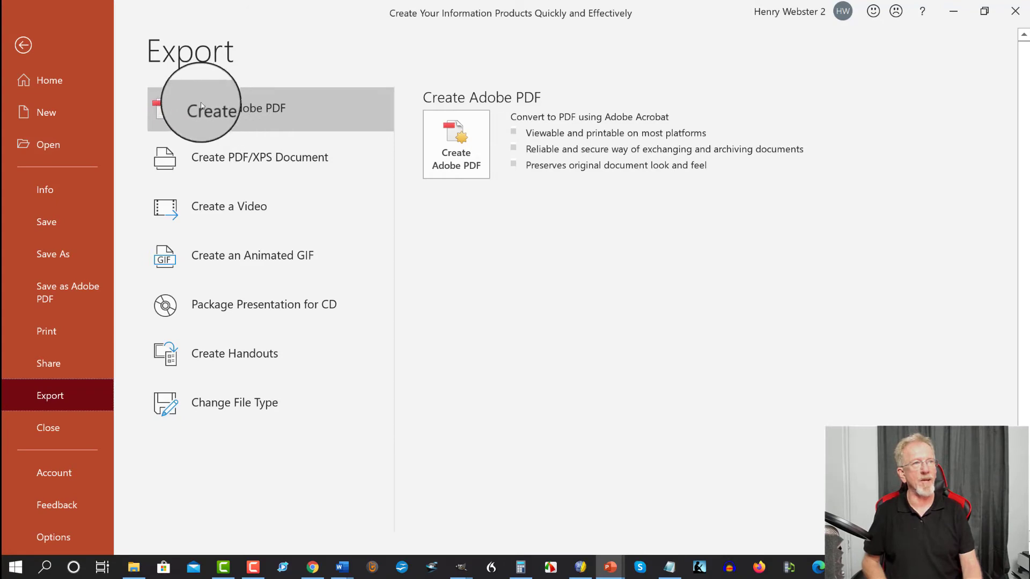
mouse_move(239, 161)
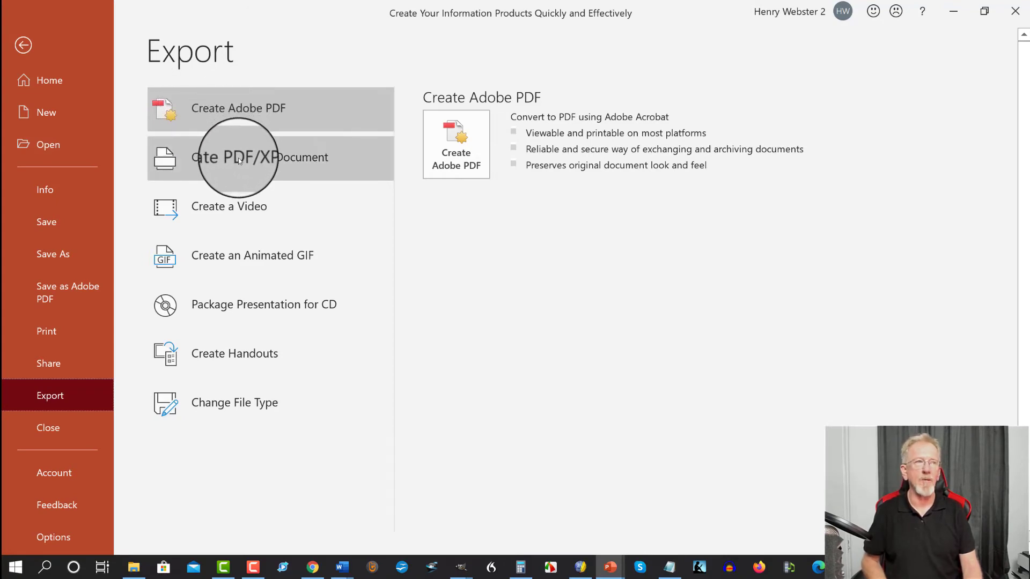
click(259, 159)
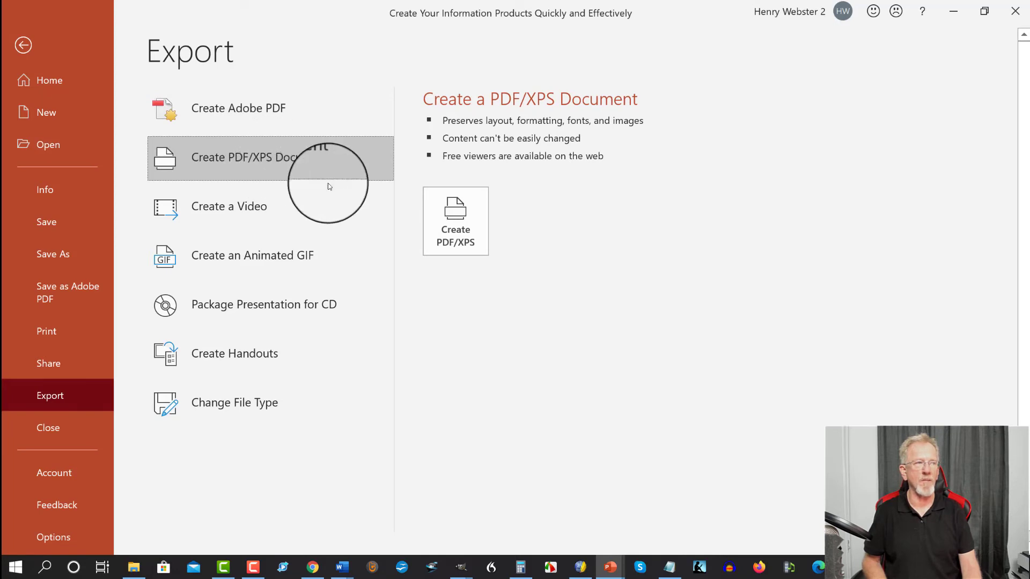
click(22, 45)
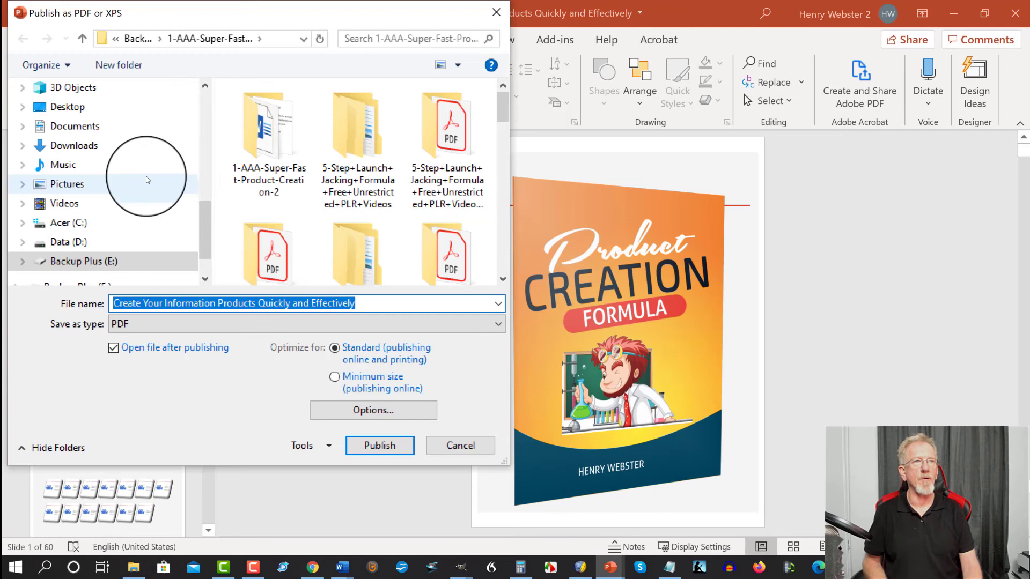
mouse_move(64, 104)
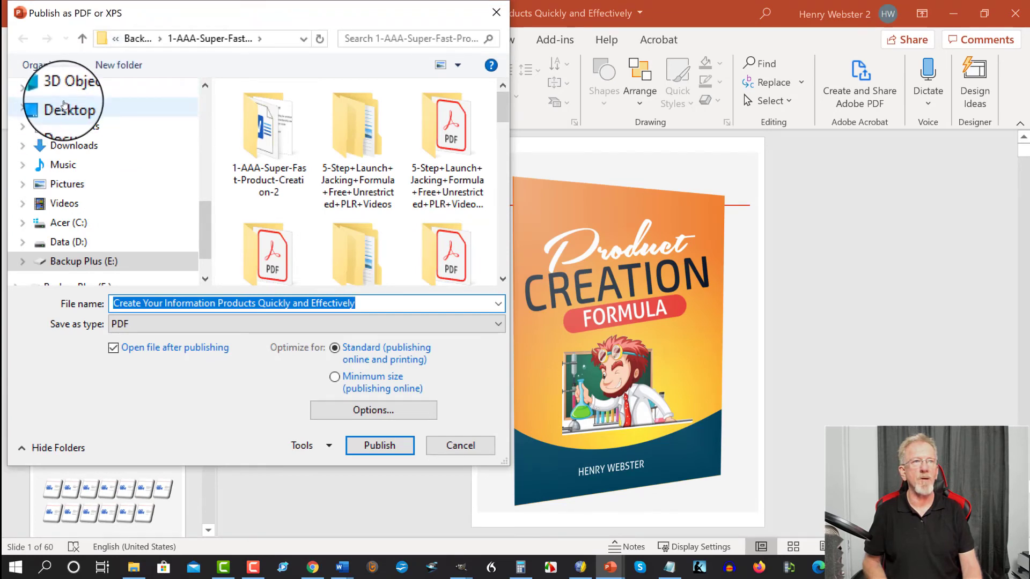
- Publish the deck to the Desktop as a 60-page PDF that opens in Adobe Acrobat
click(63, 111)
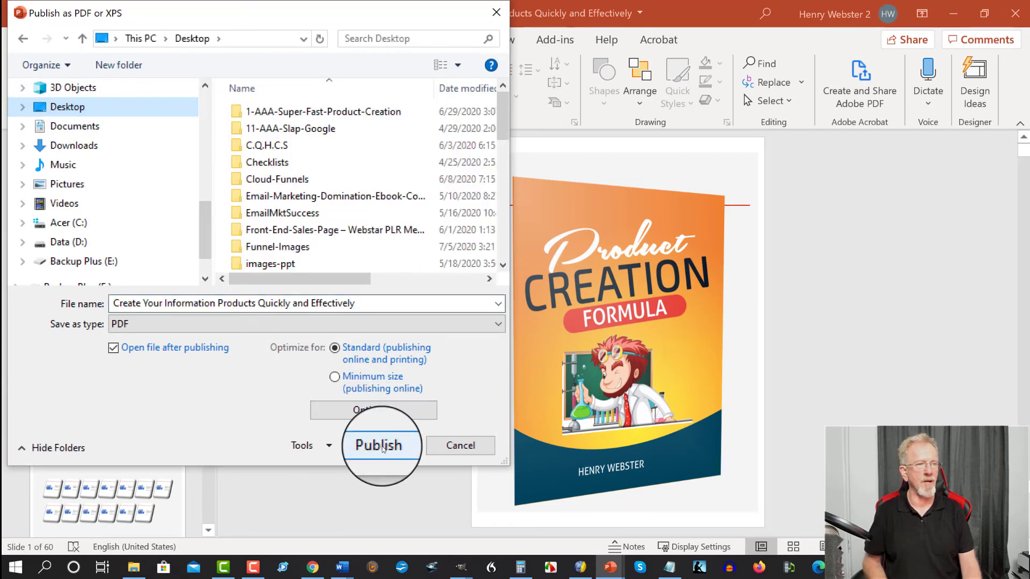
click(380, 445)
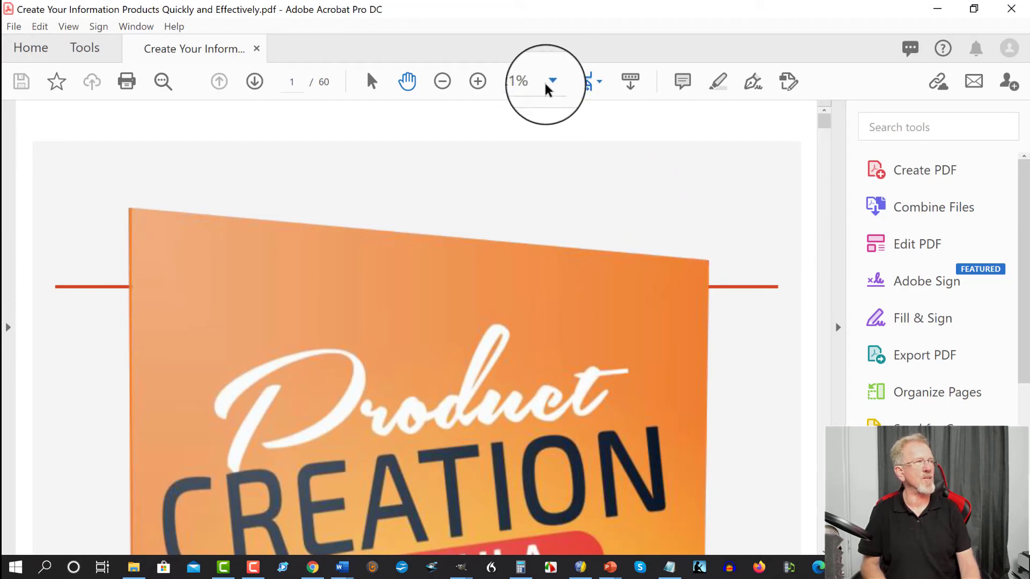
click(553, 82)
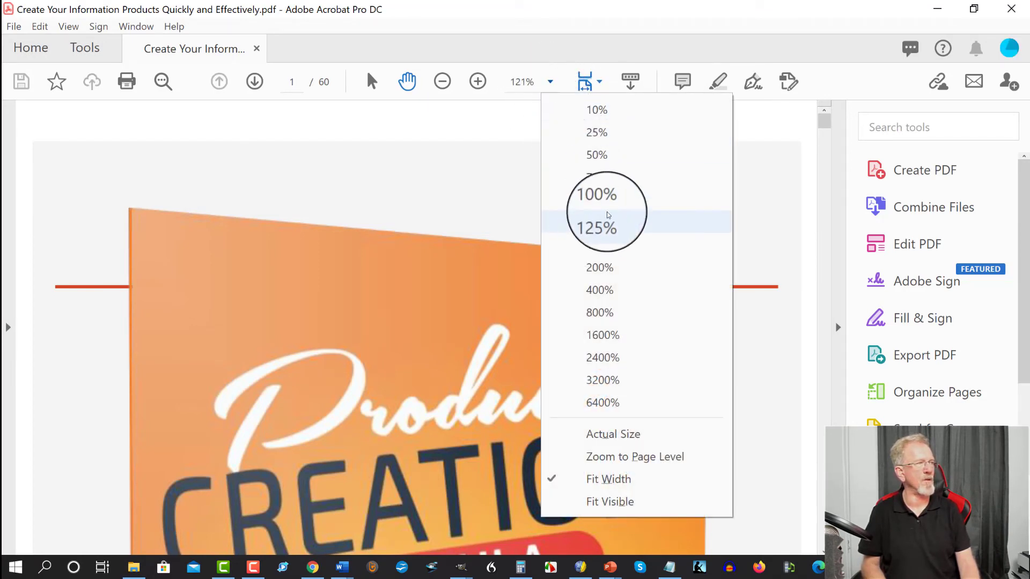
click(596, 194)
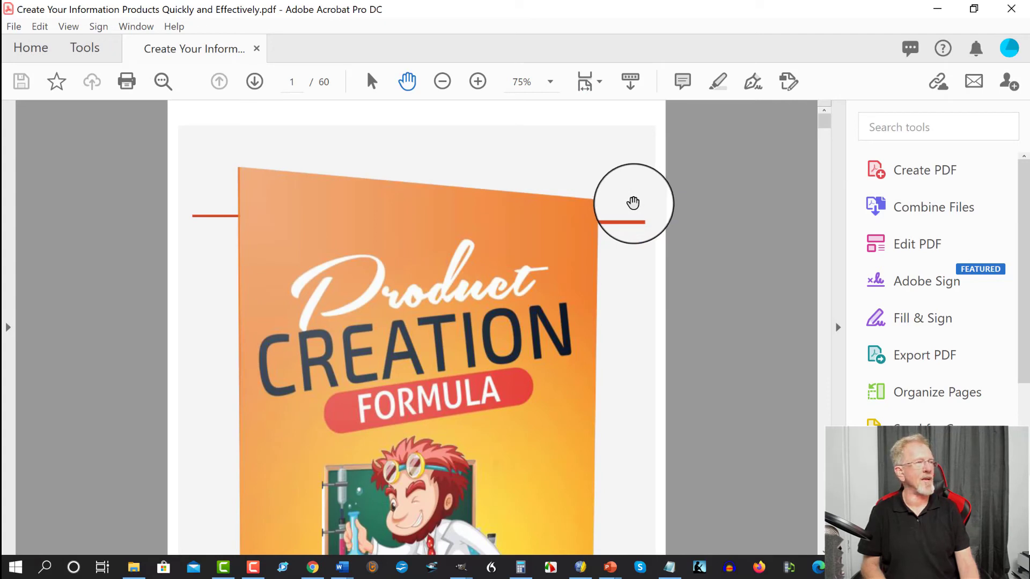
scroll(down, 3)
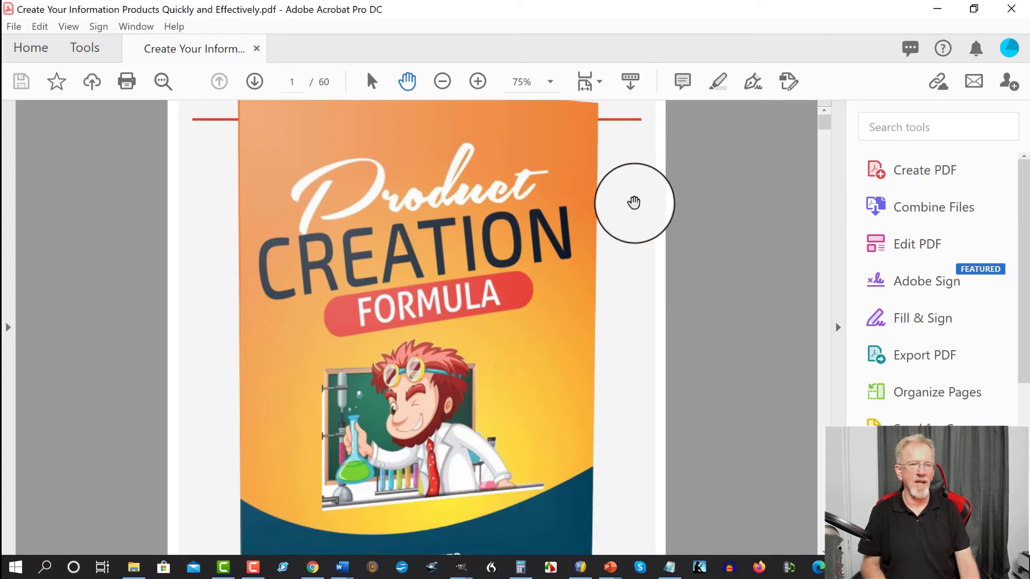
scroll(down, 3)
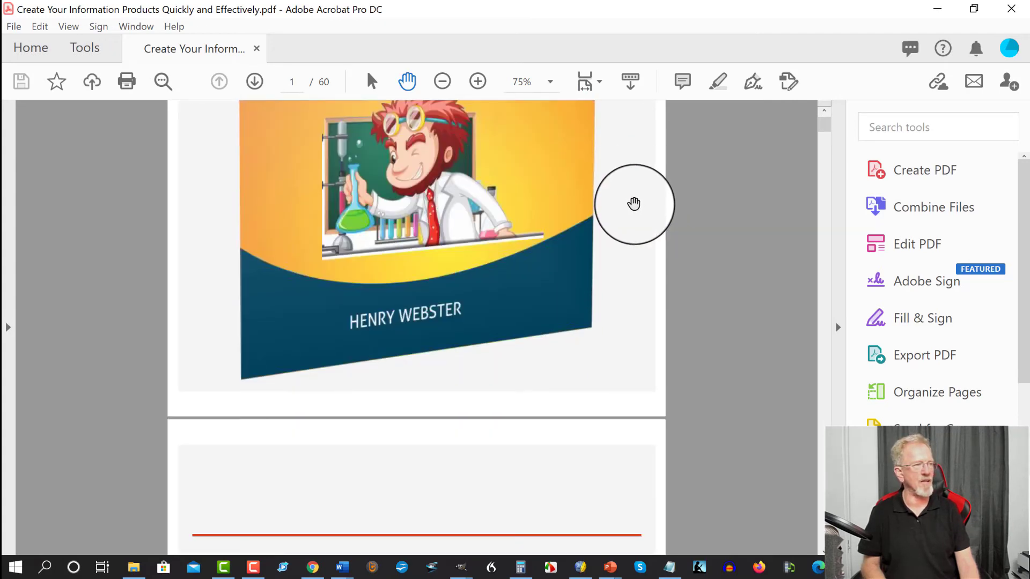
scroll(down, 3)
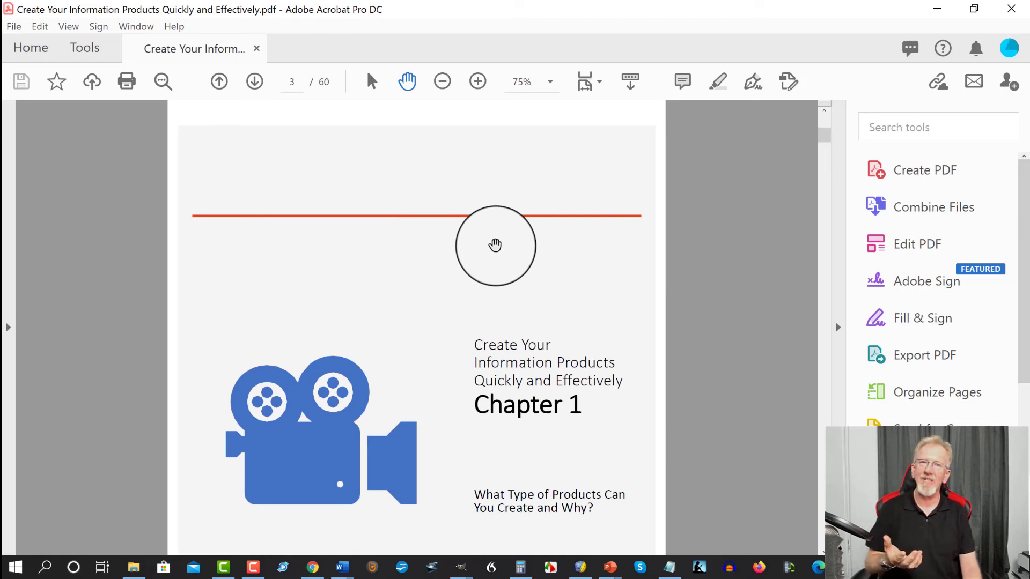
mouse_move(745, 234)
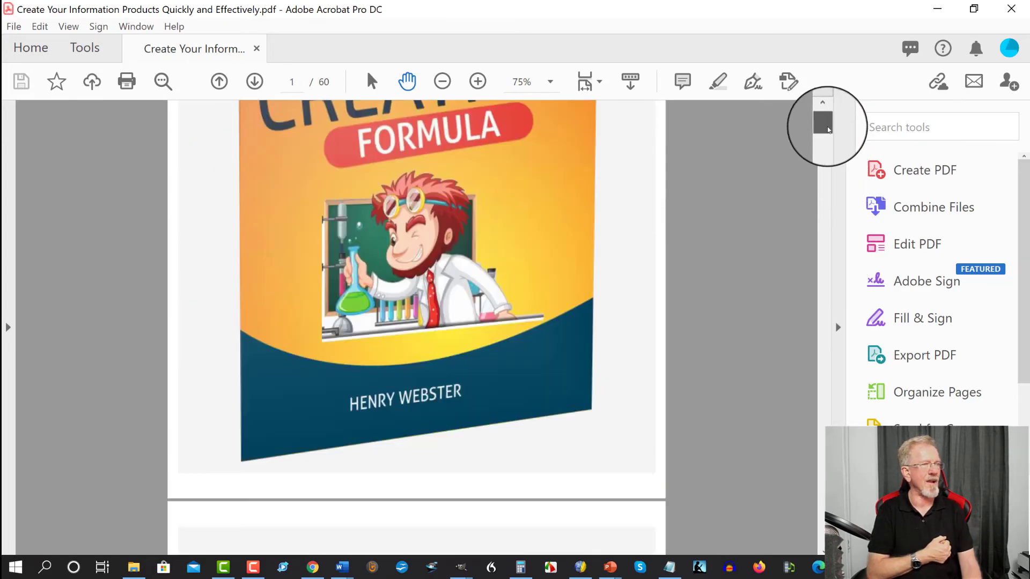
scroll(down, 3)
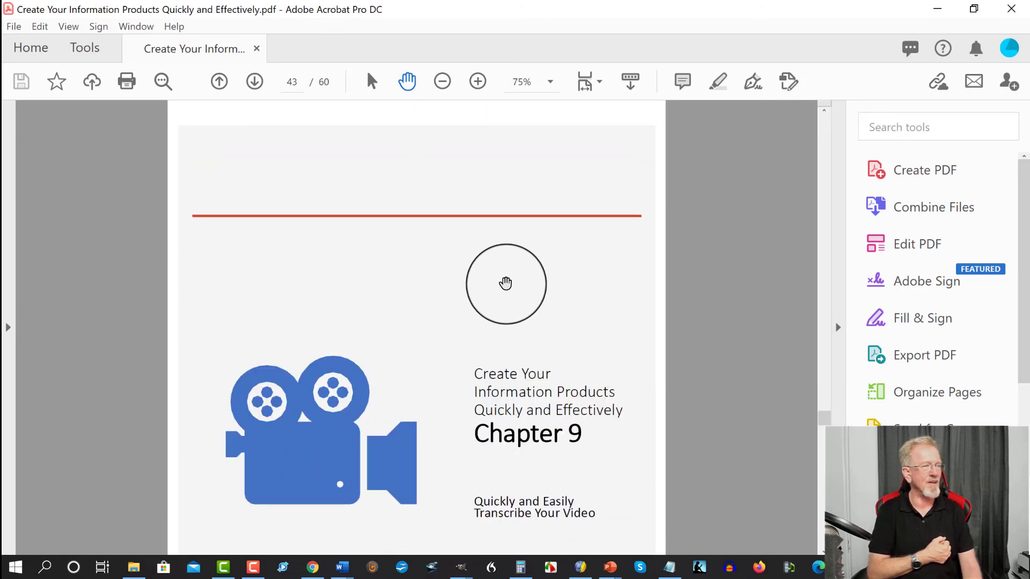
scroll(down, 3)
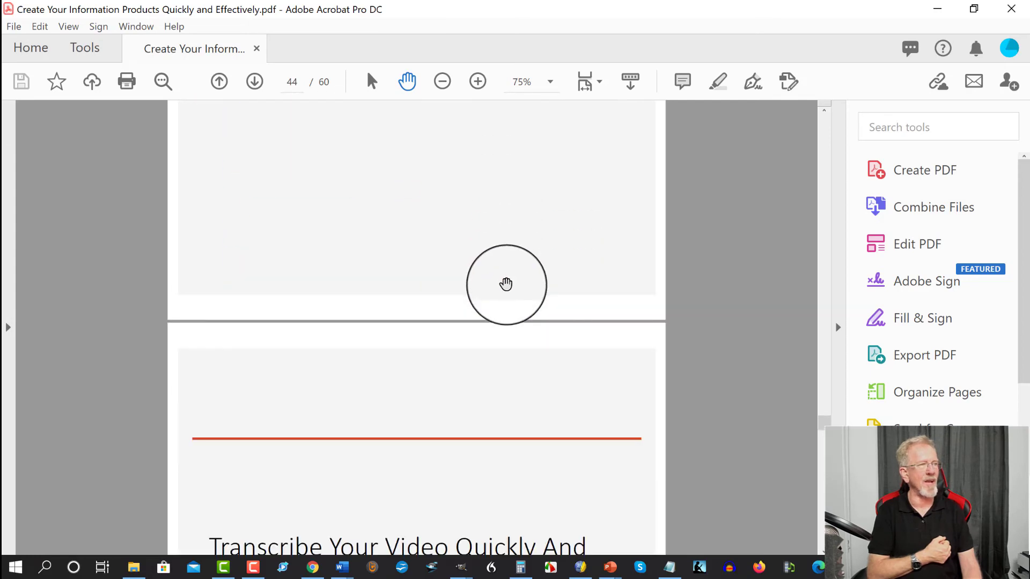
scroll(down, 3)
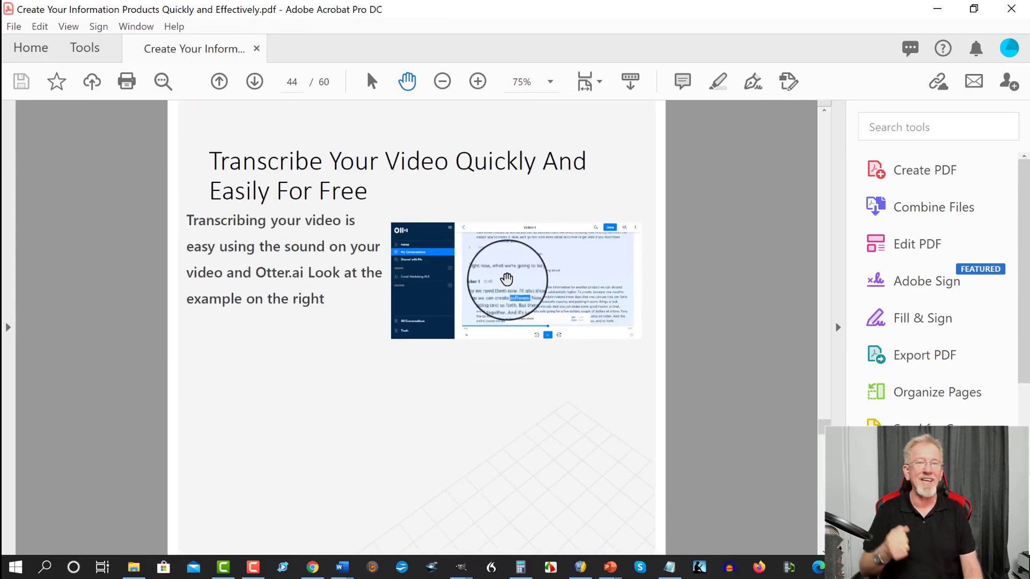
mouse_move(506, 279)
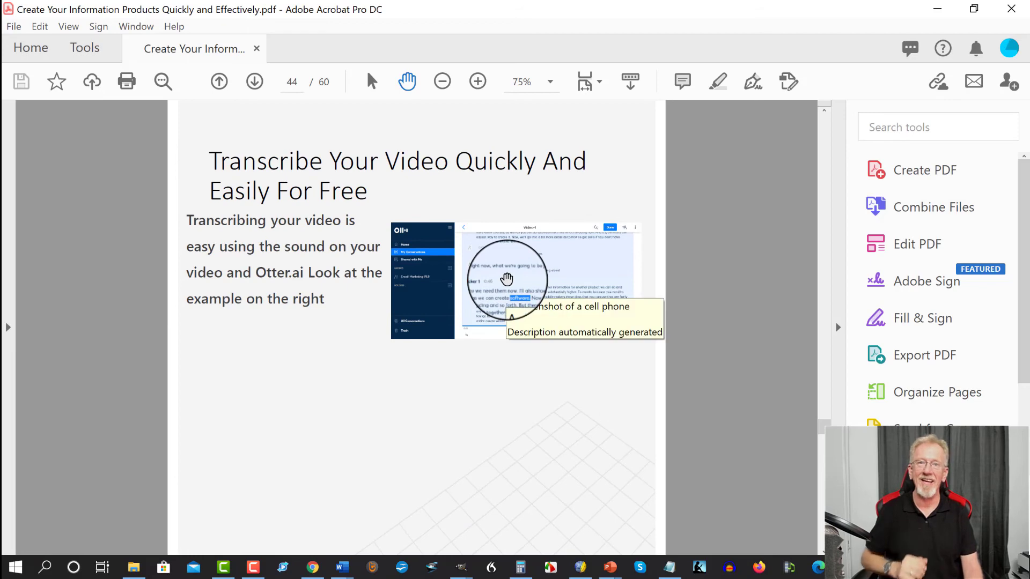